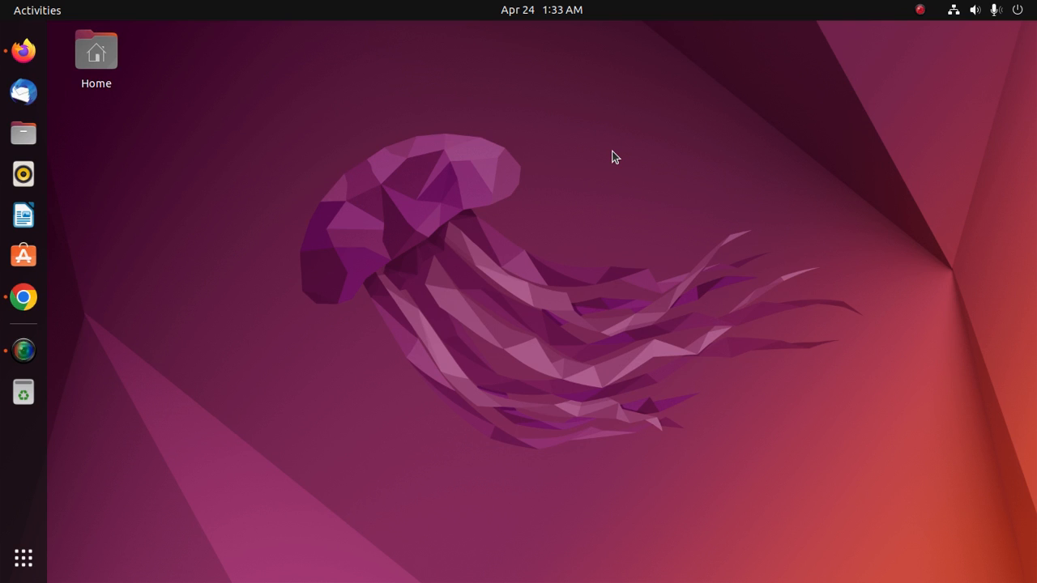
{"action": "mouse_move", "coordinate": [69, 354]}
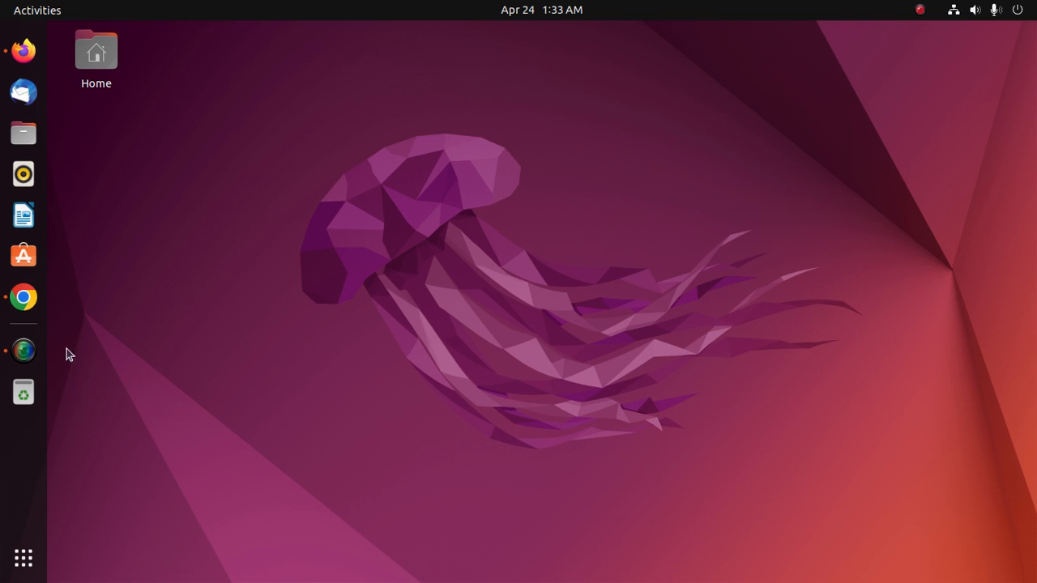
{"action": "mouse_move", "coordinate": [24, 296]}
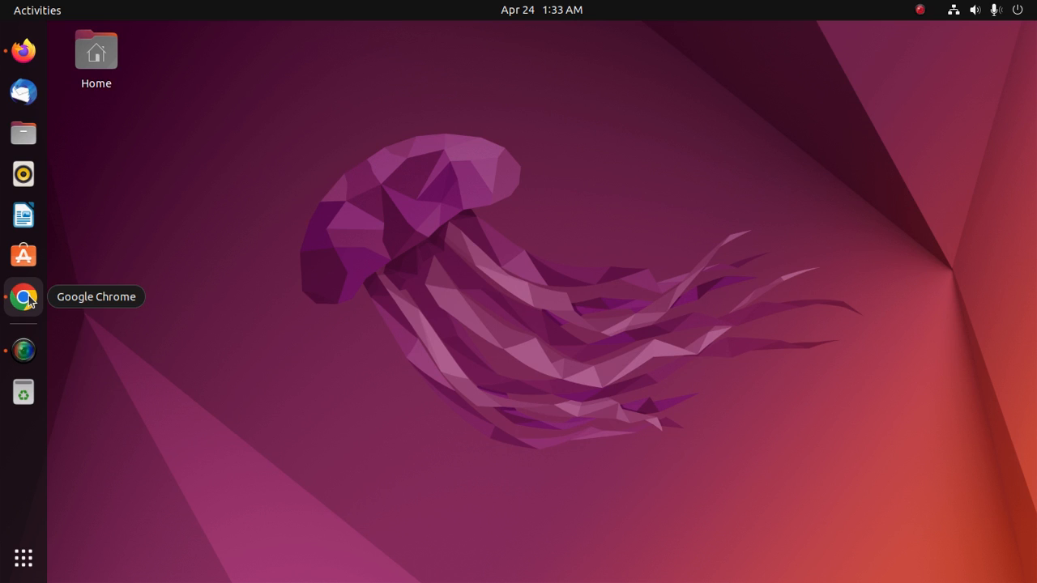
Step: Launch Chrome and go through jetbrains.com Developer Tools to the IntelliJ IDEA download page
{"action": "left_click", "coordinate": [23, 297]}
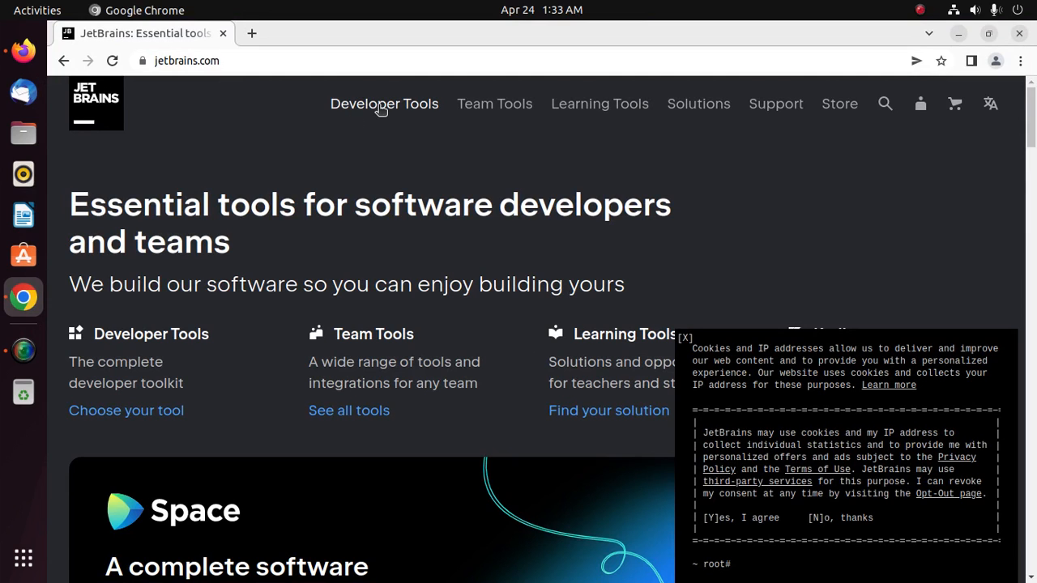
{"action": "left_click", "coordinate": [384, 104]}
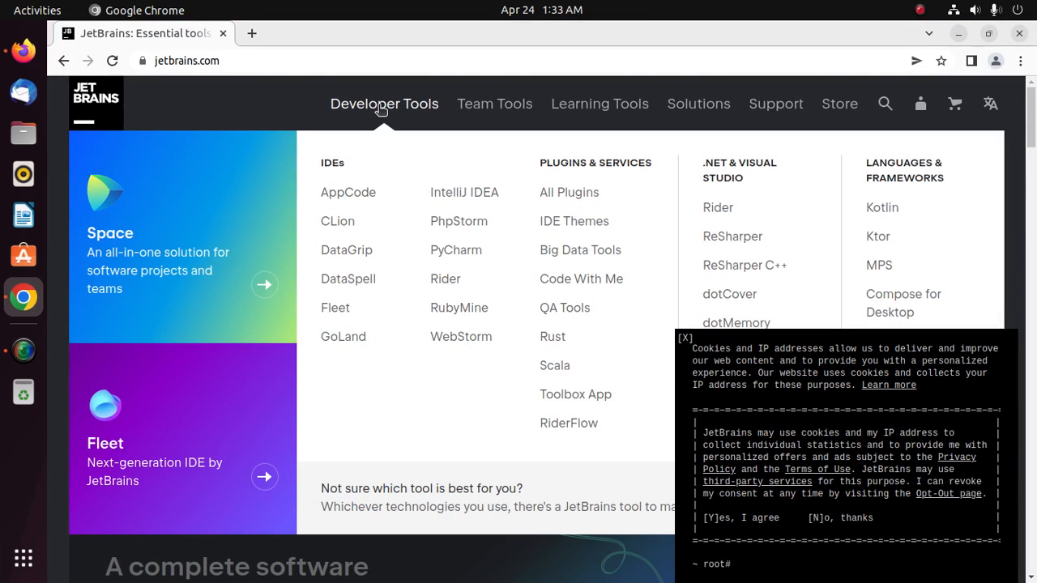
{"action": "mouse_move", "coordinate": [461, 198]}
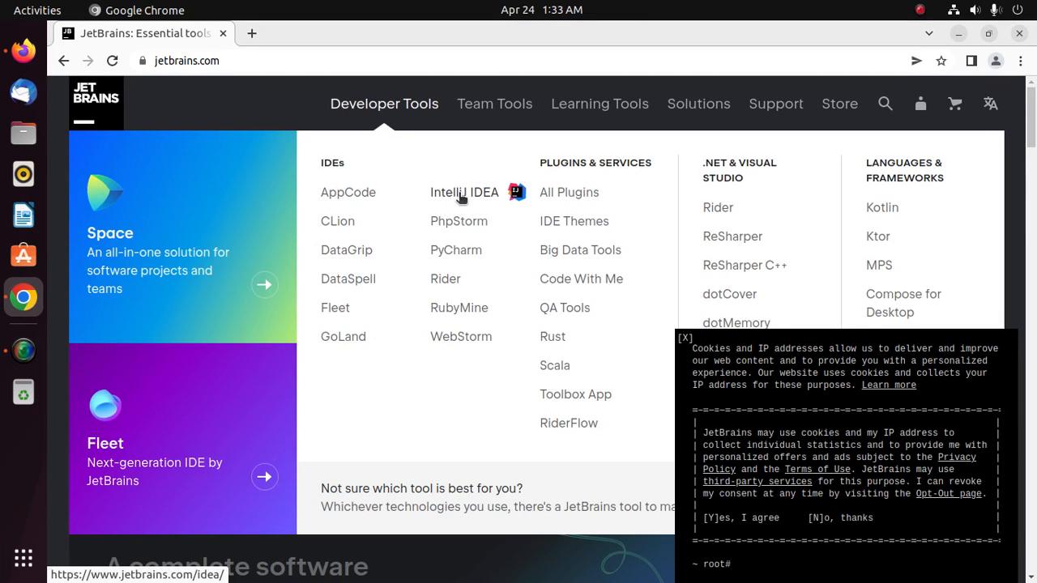
{"action": "mouse_move", "coordinate": [452, 200]}
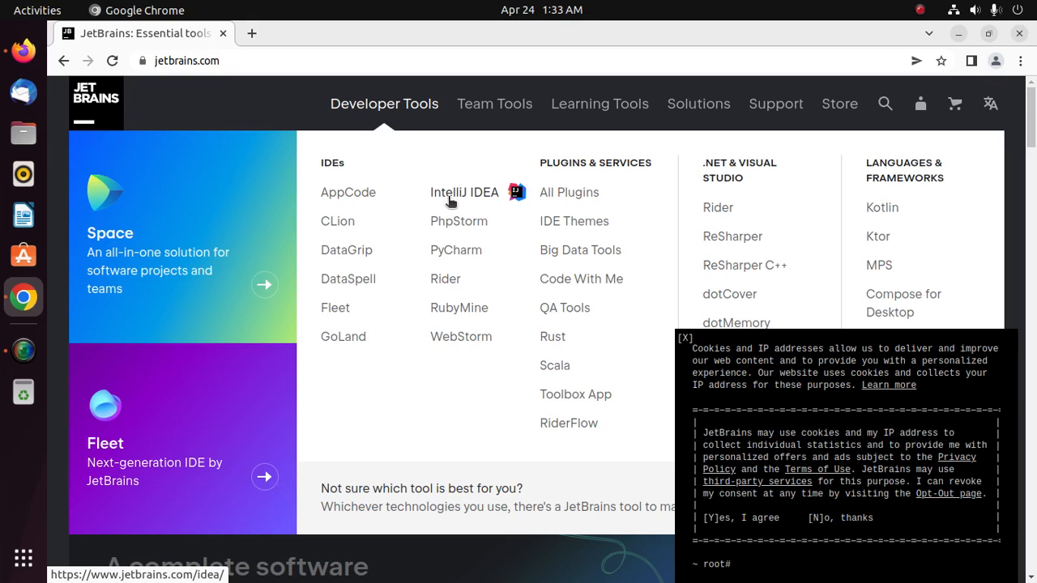
{"action": "left_click", "coordinate": [464, 192]}
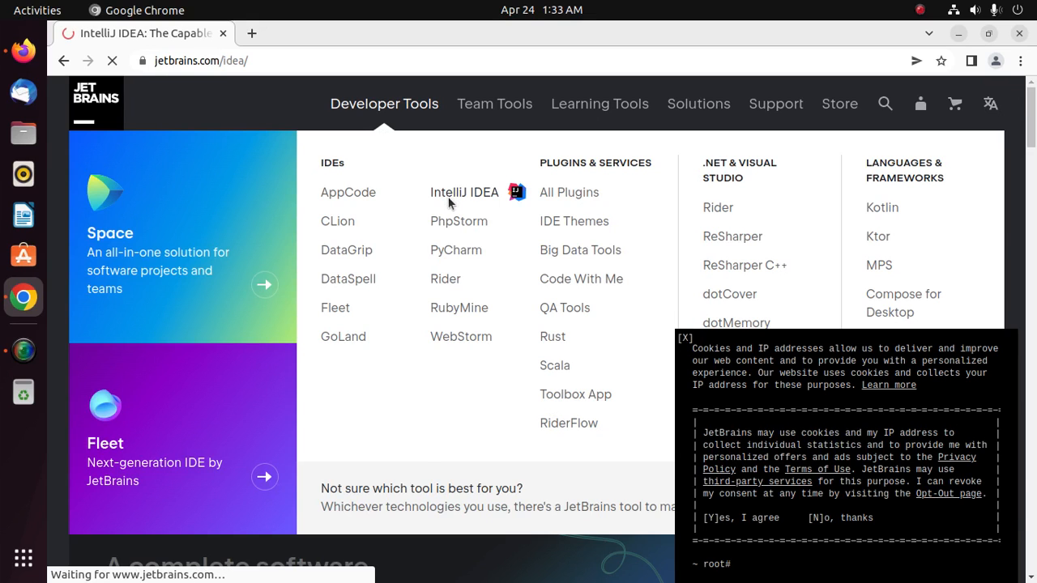
{"action": "left_click", "coordinate": [465, 192]}
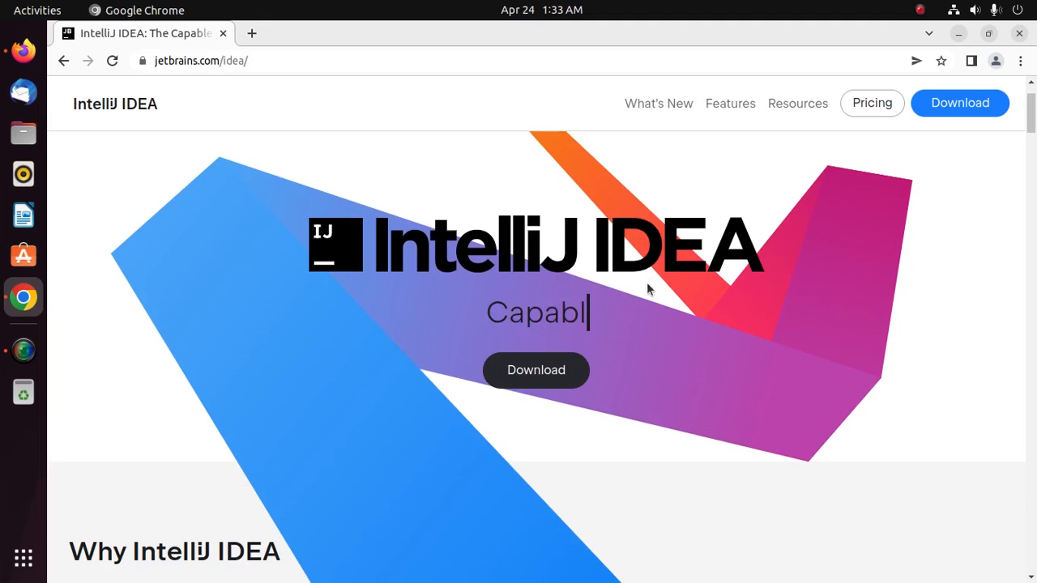
{"action": "scroll", "scroll_direction": "down", "scroll_amount": 3}
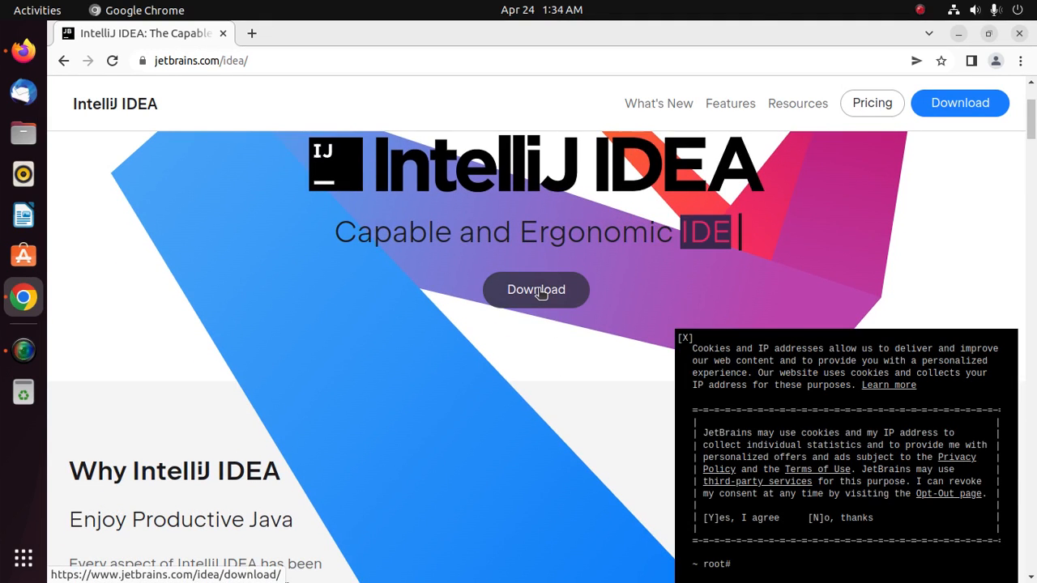
{"action": "left_click", "coordinate": [535, 289]}
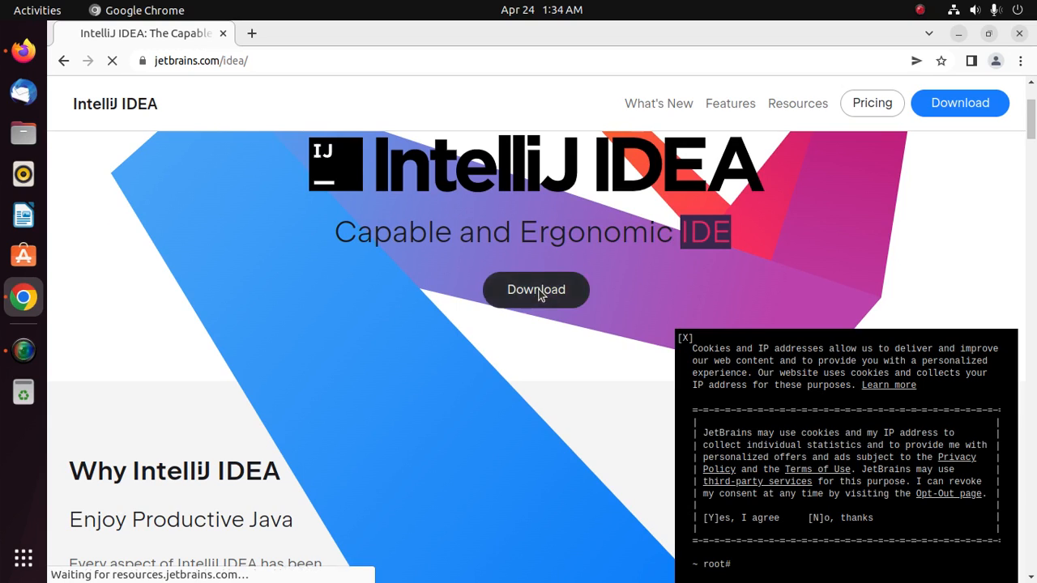
Step: Download the free Linux Community edition, reaching the JetBrains thank-you page
{"action": "left_click", "coordinate": [535, 290]}
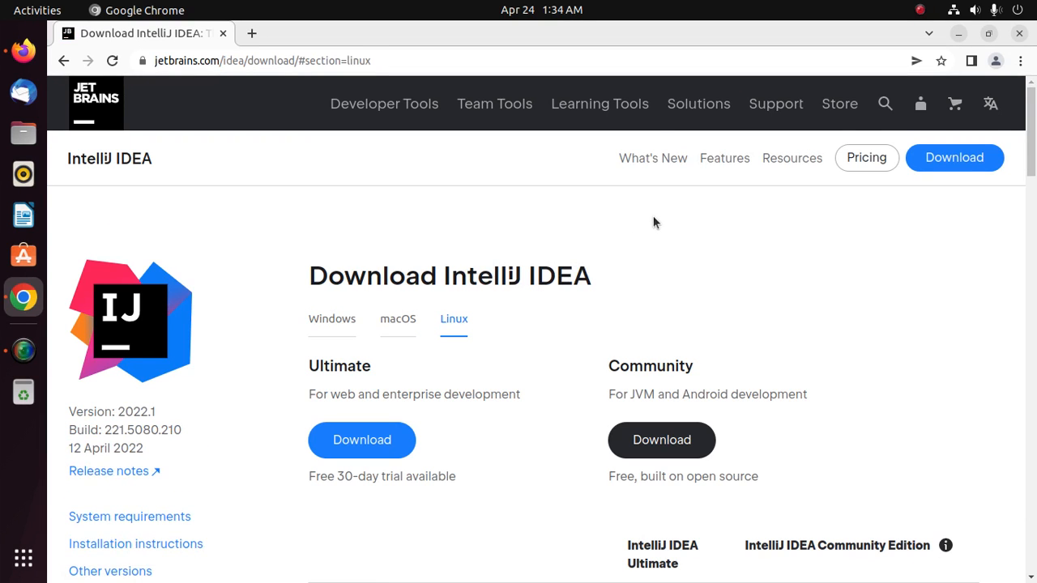
{"action": "scroll", "scroll_direction": "down", "scroll_amount": 3}
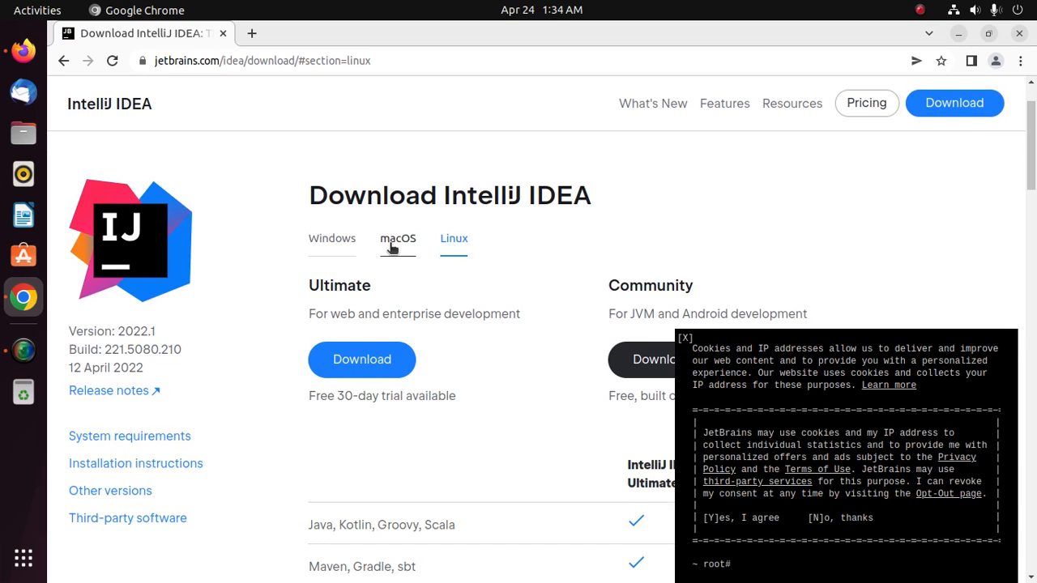
{"action": "mouse_move", "coordinate": [536, 241]}
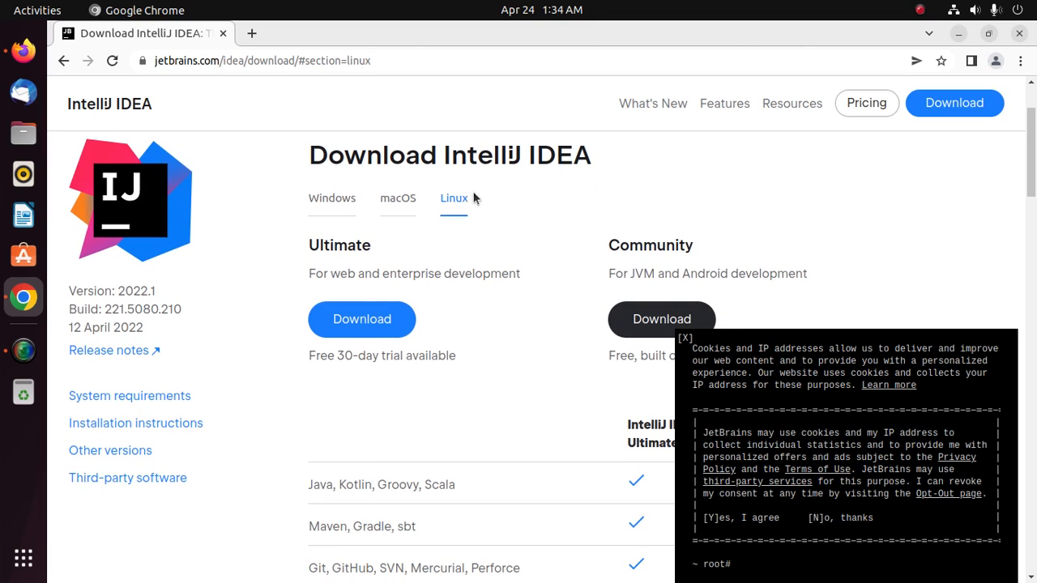
{"action": "scroll", "scroll_direction": "down", "scroll_amount": 3}
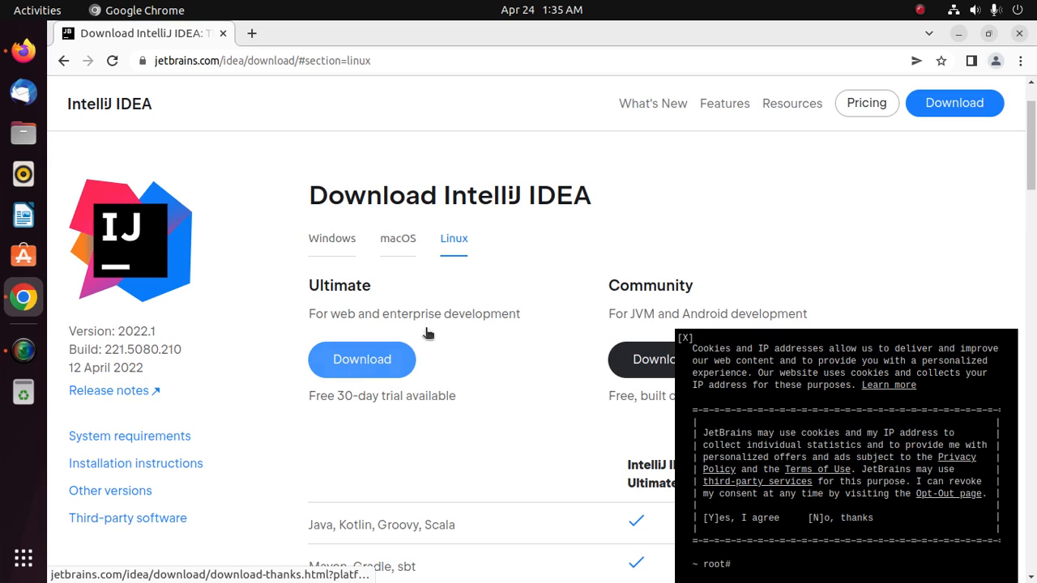
{"action": "scroll", "scroll_direction": "down", "scroll_amount": 3}
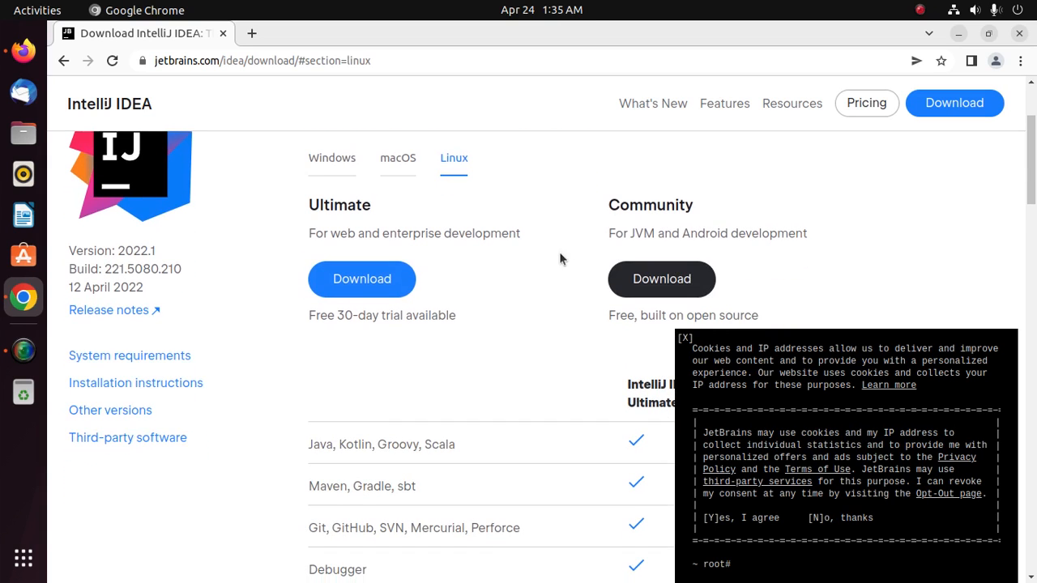
{"action": "mouse_move", "coordinate": [549, 224]}
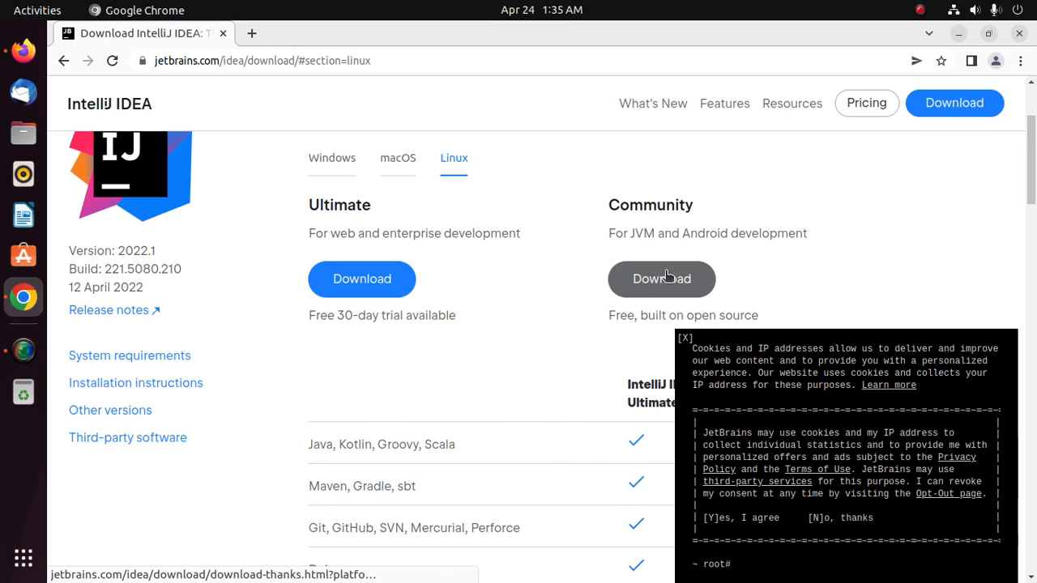
{"action": "scroll", "scroll_direction": "down", "scroll_amount": 3}
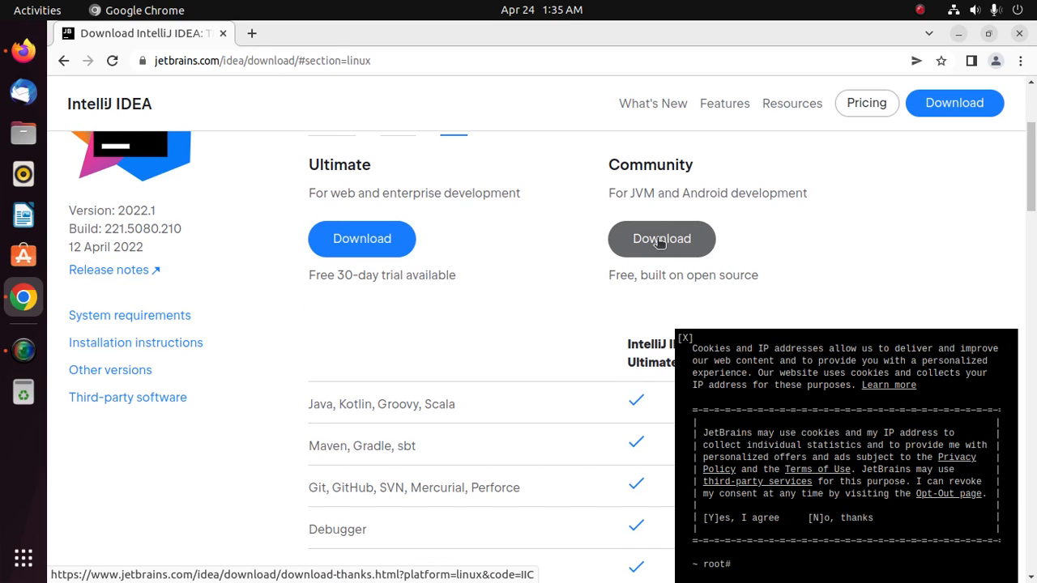
{"action": "left_click", "coordinate": [661, 238]}
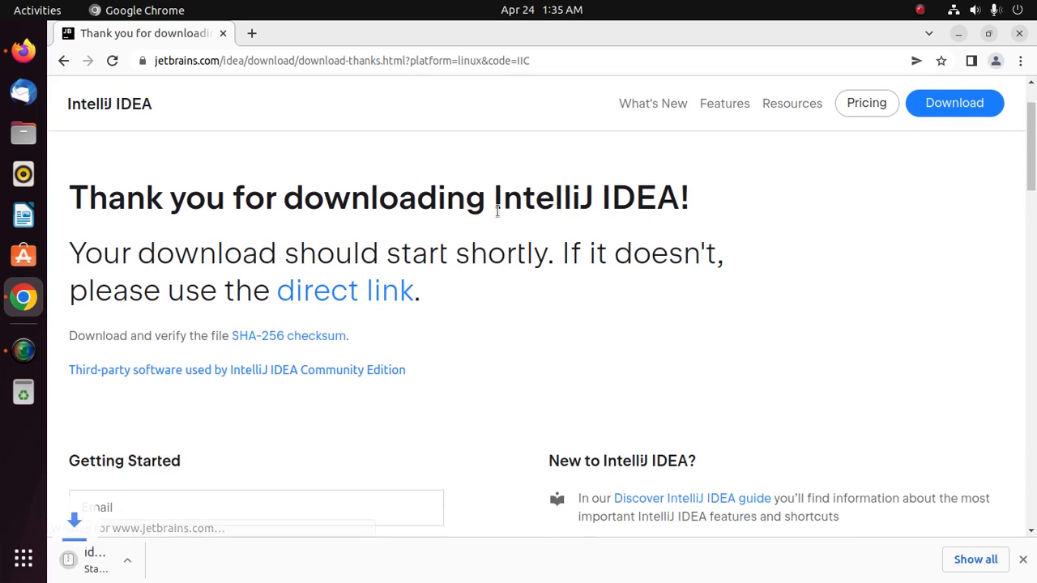
{"action": "scroll", "scroll_direction": "down", "scroll_amount": 3}
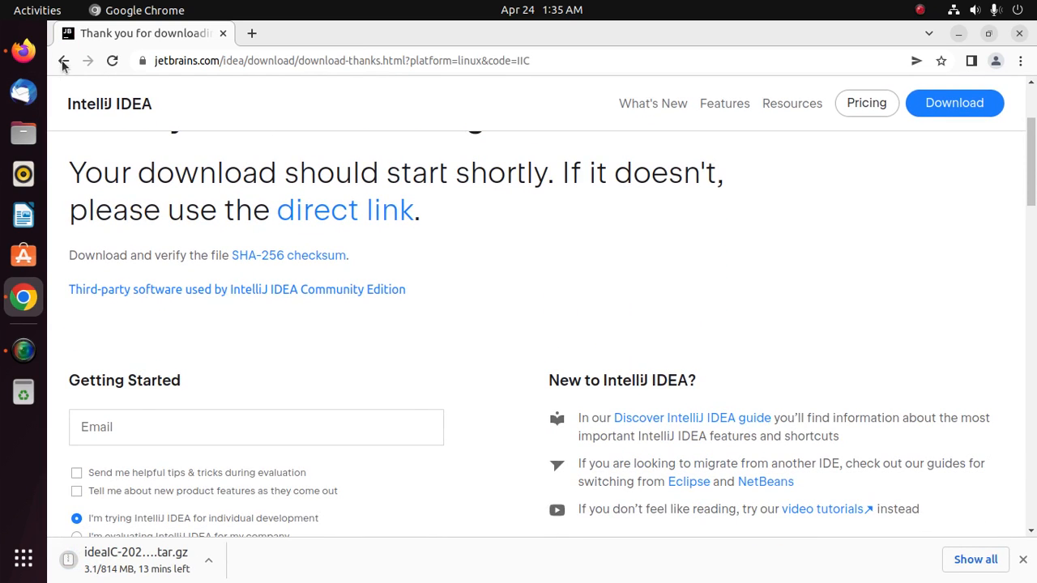
Step: Go back and show the Linux installation instructions: unpack tar.gz, run idea.sh from bin
{"action": "left_click", "coordinate": [64, 61]}
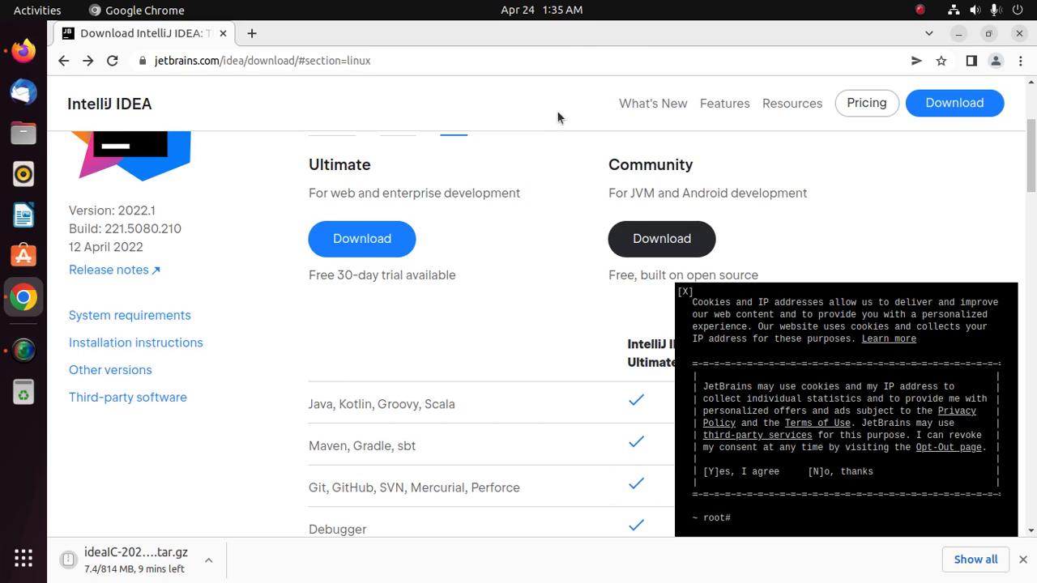
{"action": "scroll", "scroll_direction": "down", "scroll_amount": 3}
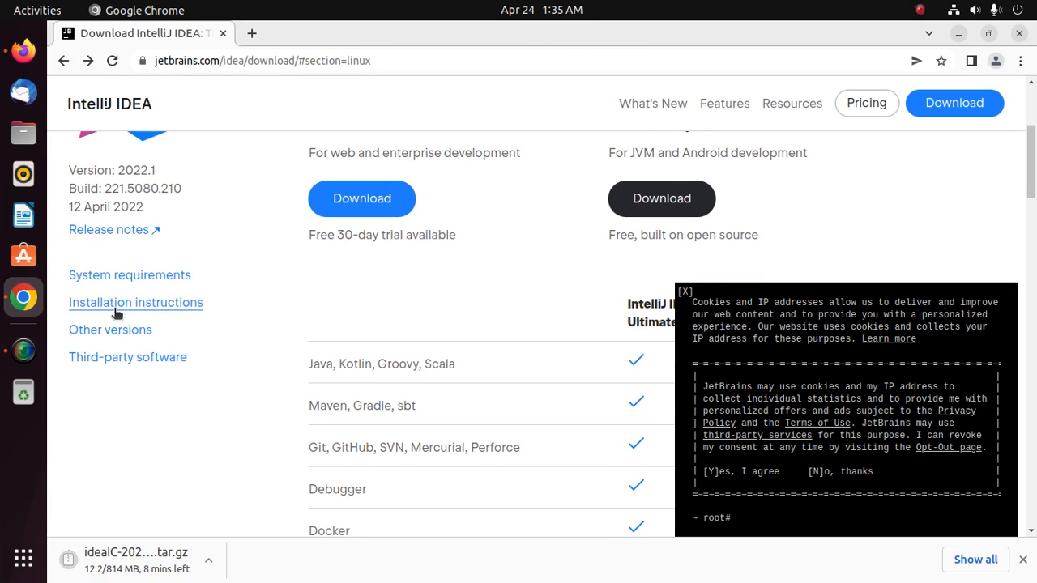
{"action": "left_click", "coordinate": [135, 302]}
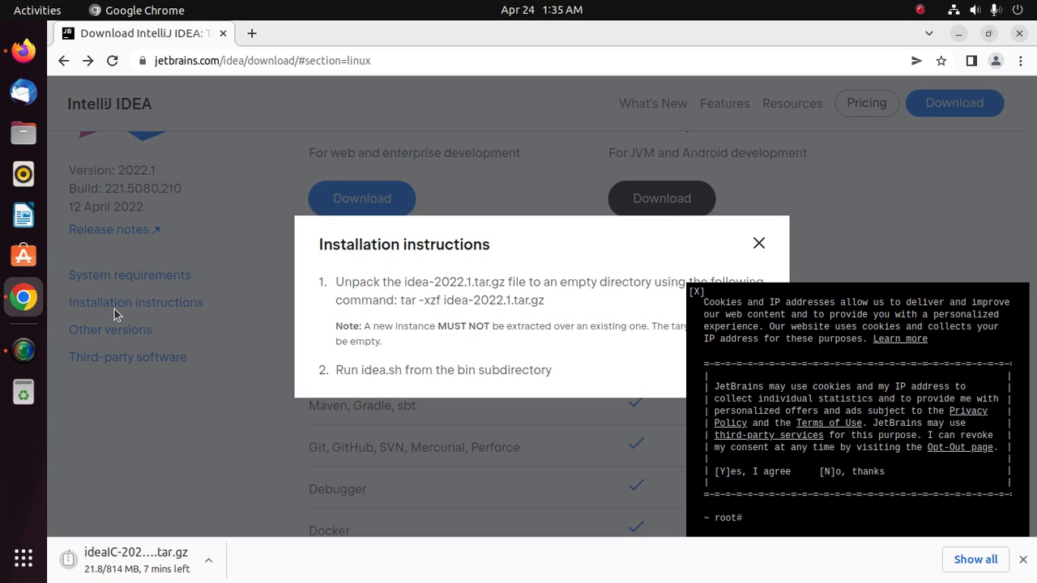
{"action": "mouse_move", "coordinate": [429, 132]}
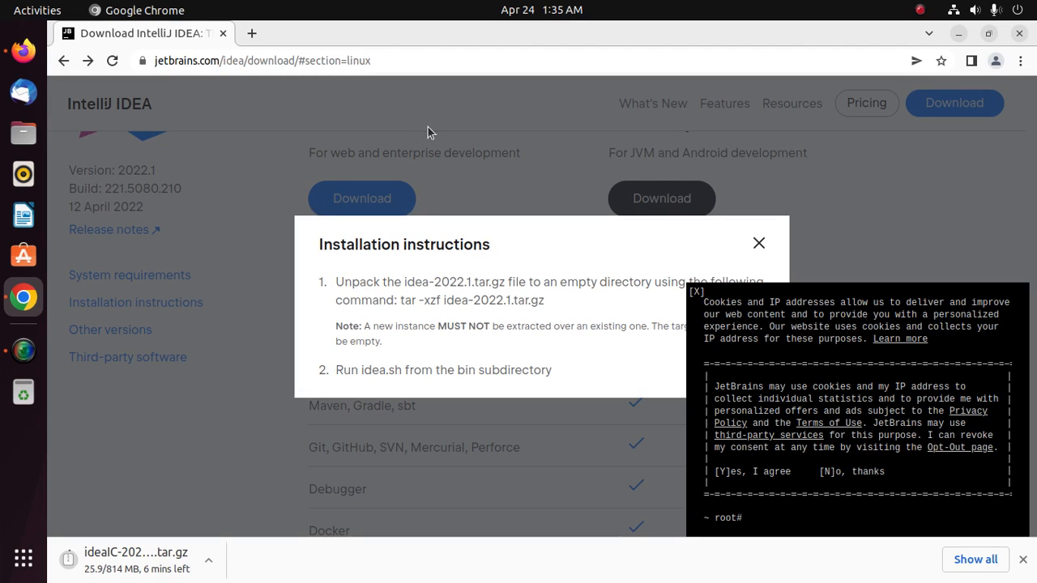
{"action": "mouse_move", "coordinate": [521, 146]}
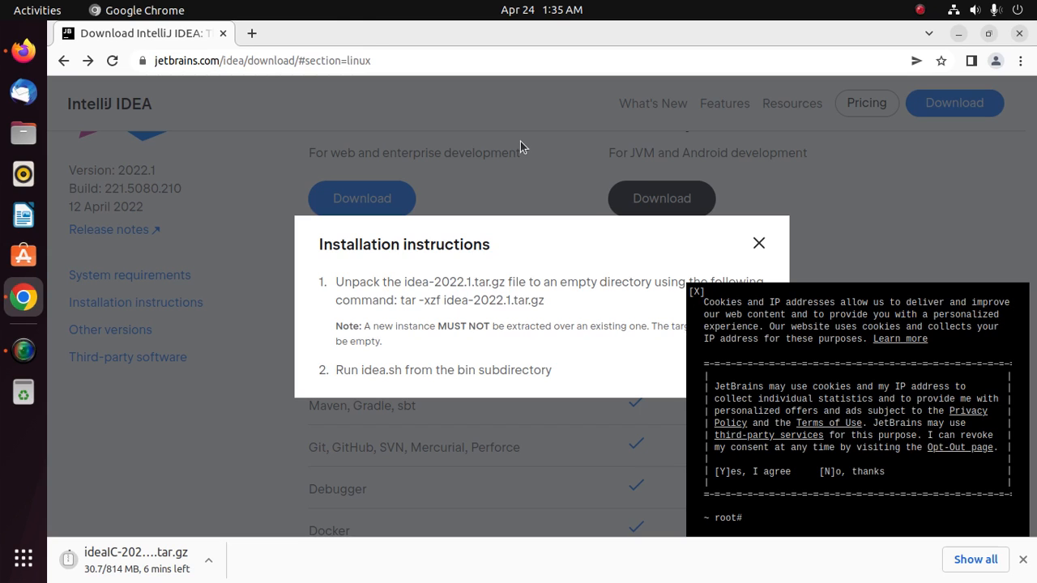
{"action": "mouse_move", "coordinate": [480, 185]}
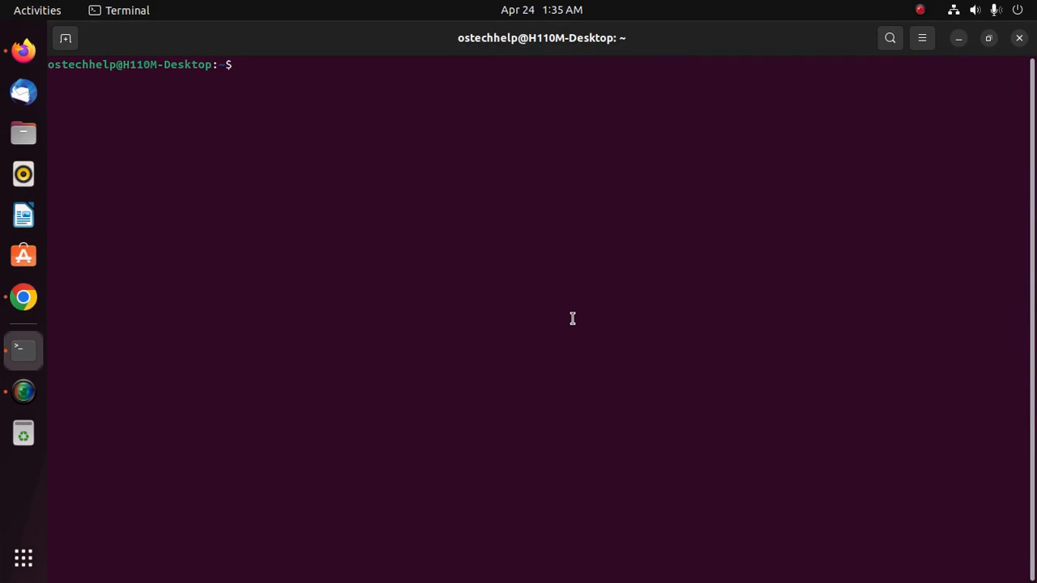
Step: Run java --version in Terminal, confirming Java 17.0.3 and javac 17.0.3
{"action": "type", "text": "java"}
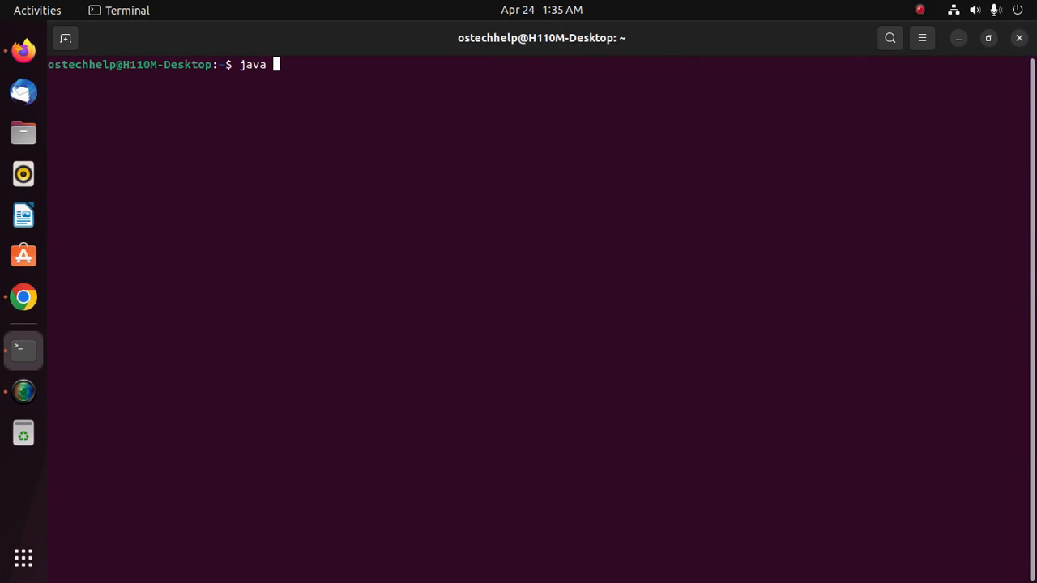
{"action": "type", "text": "--vers"}
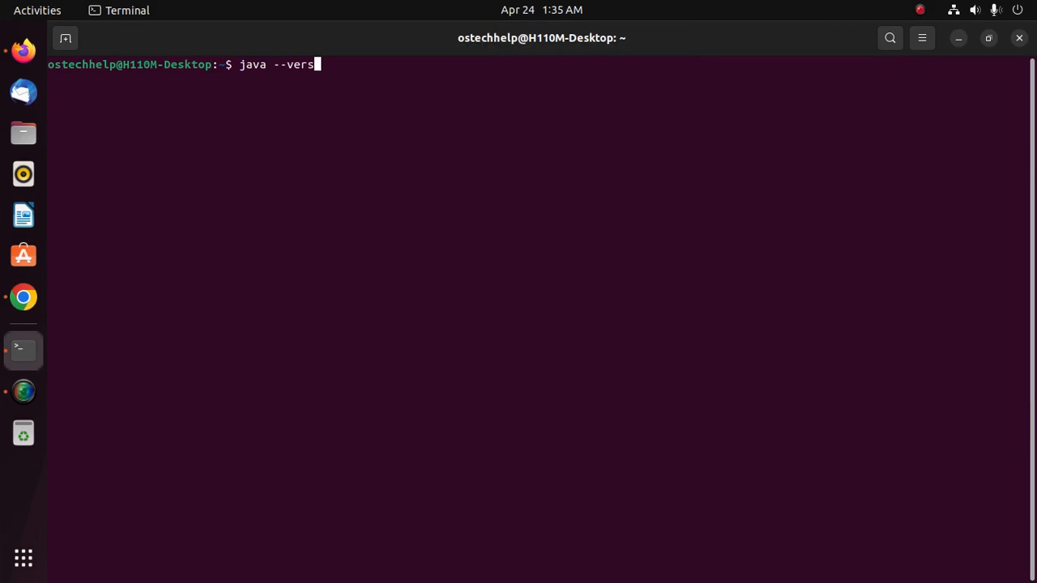
{"action": "key", "text": "Return"}
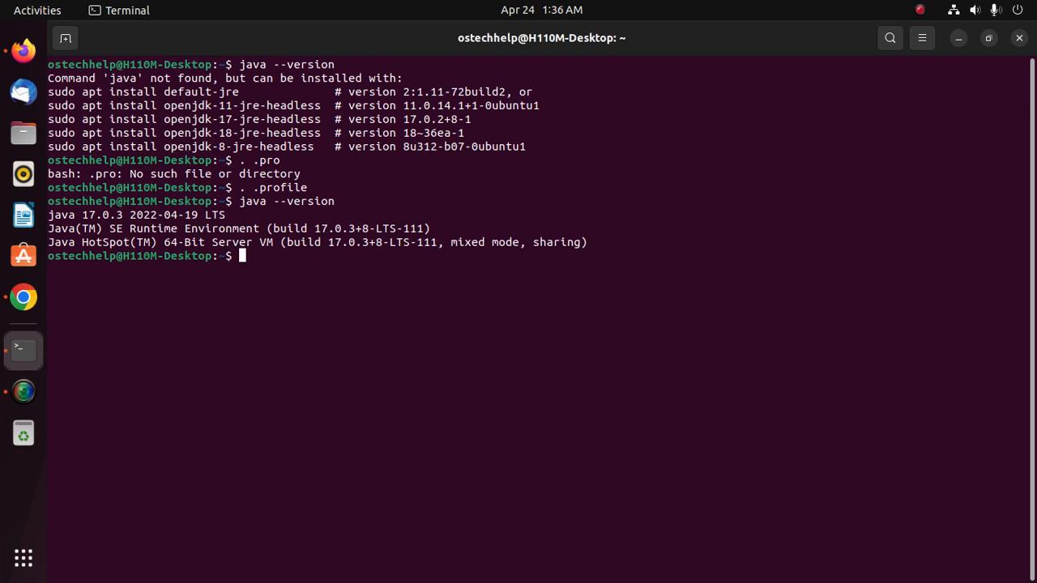
{"action": "mouse_move", "coordinate": [406, 307]}
{"action": "type", "text": "javac --version"}
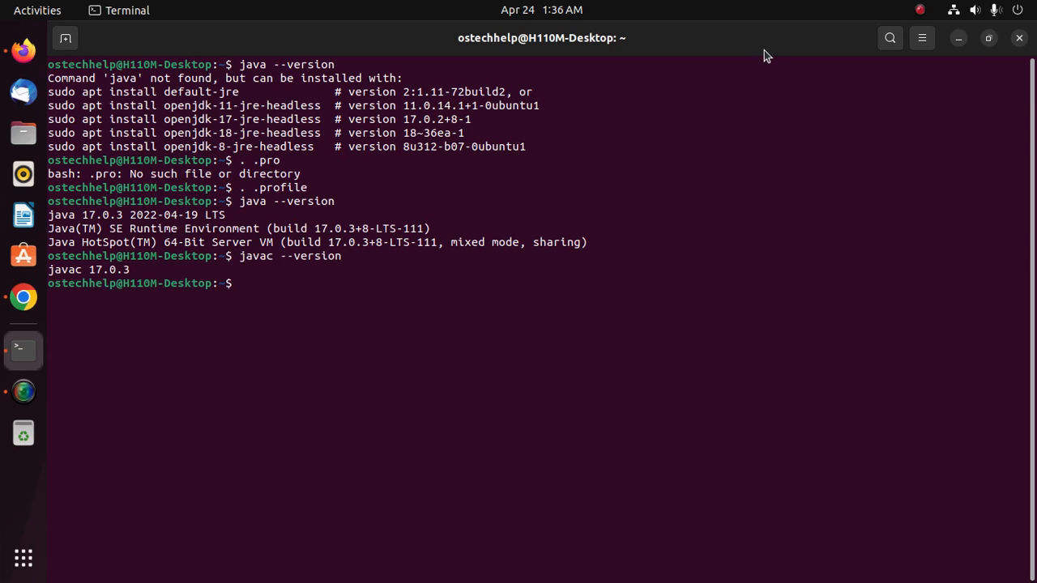
{"action": "mouse_move", "coordinate": [505, 321]}
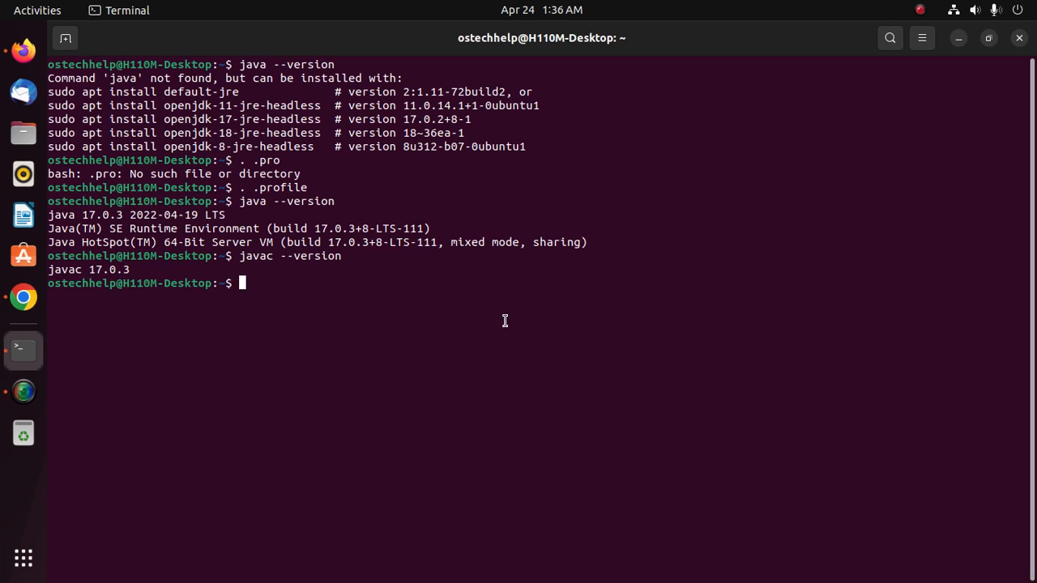
{"action": "mouse_move", "coordinate": [299, 150]}
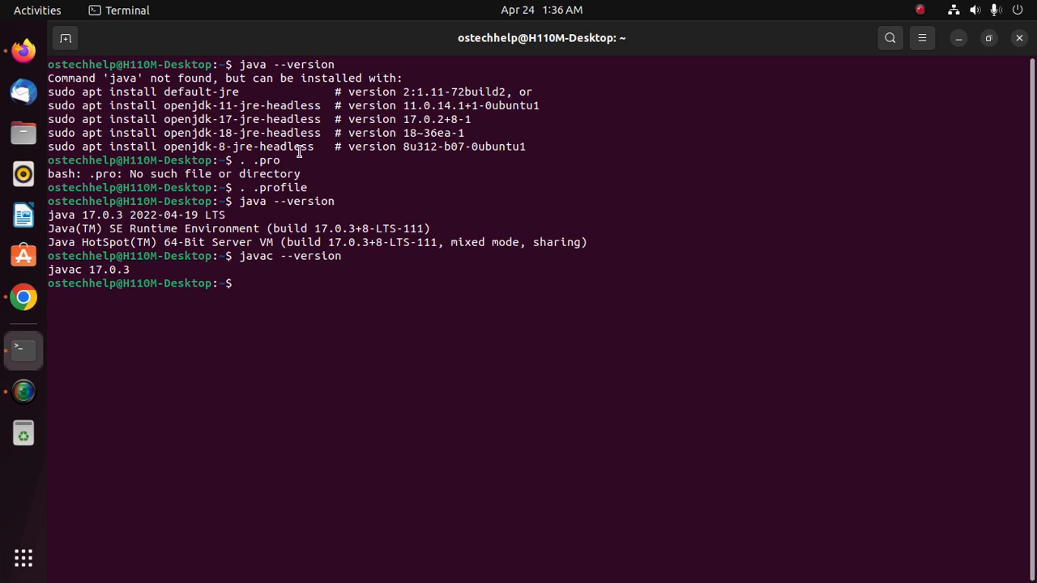
{"action": "double_click", "coordinate": [146, 92]}
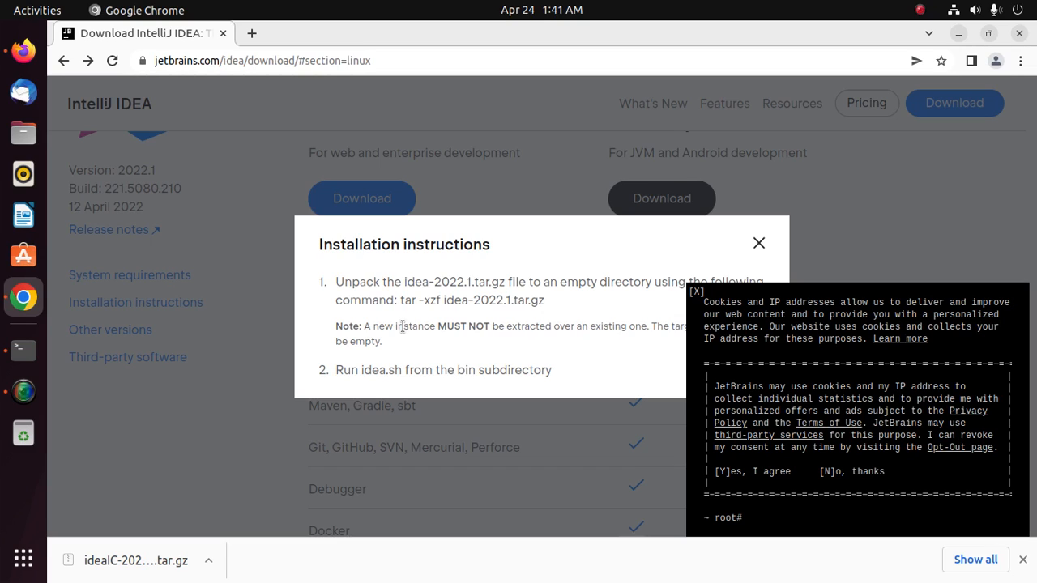
Step: Open Downloads in Files and right-click the ideaIC-2022.1.tar.gz archive
{"action": "double_click", "coordinate": [413, 281]}
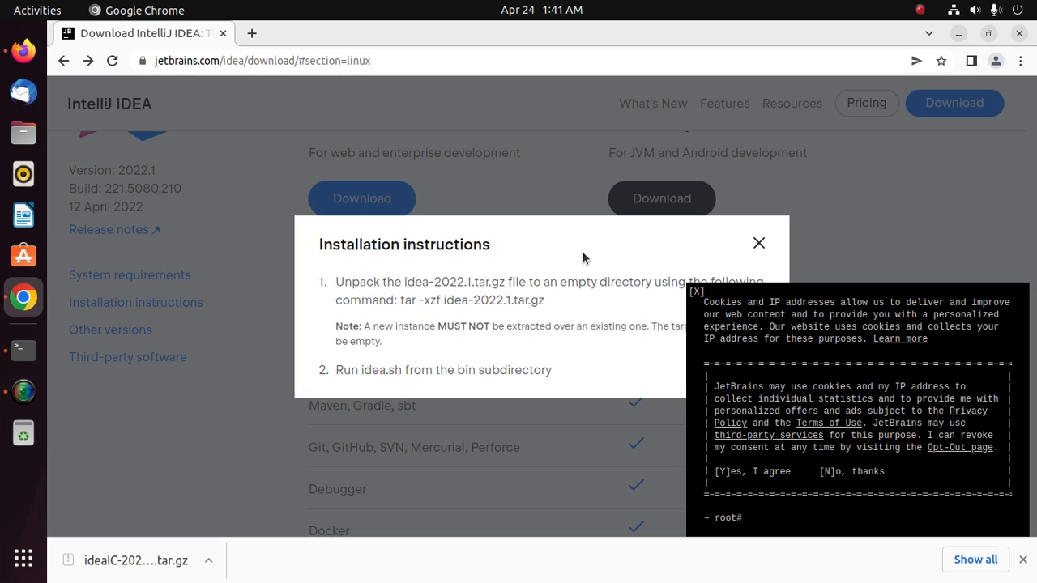
{"action": "mouse_move", "coordinate": [23, 133]}
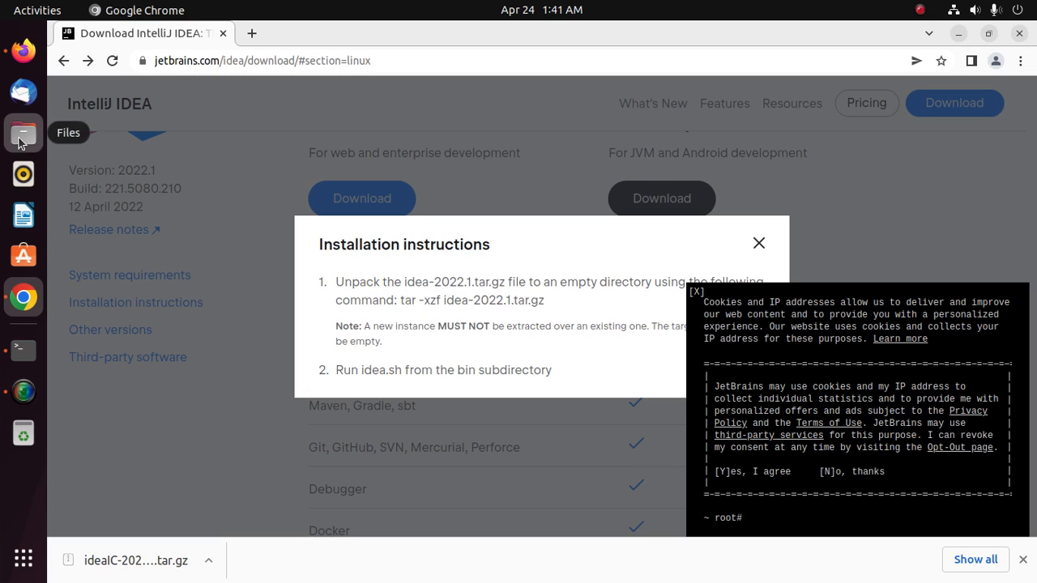
{"action": "right_click", "coordinate": [304, 129]}
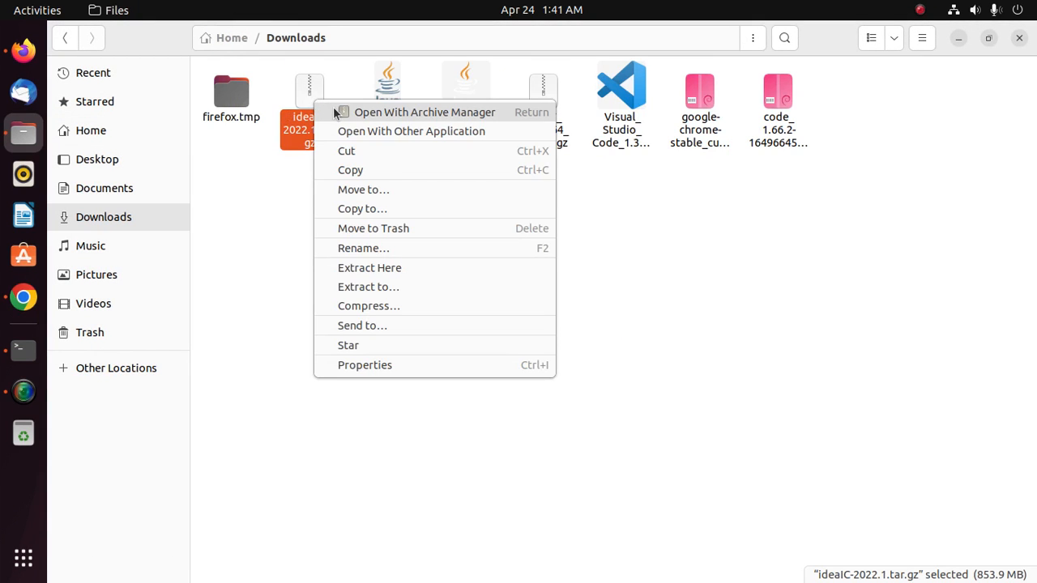
Step: Open the archive in Archive Manager and extract idea-IC-221.5080.210 to the home folder
{"action": "left_click", "coordinate": [424, 112]}
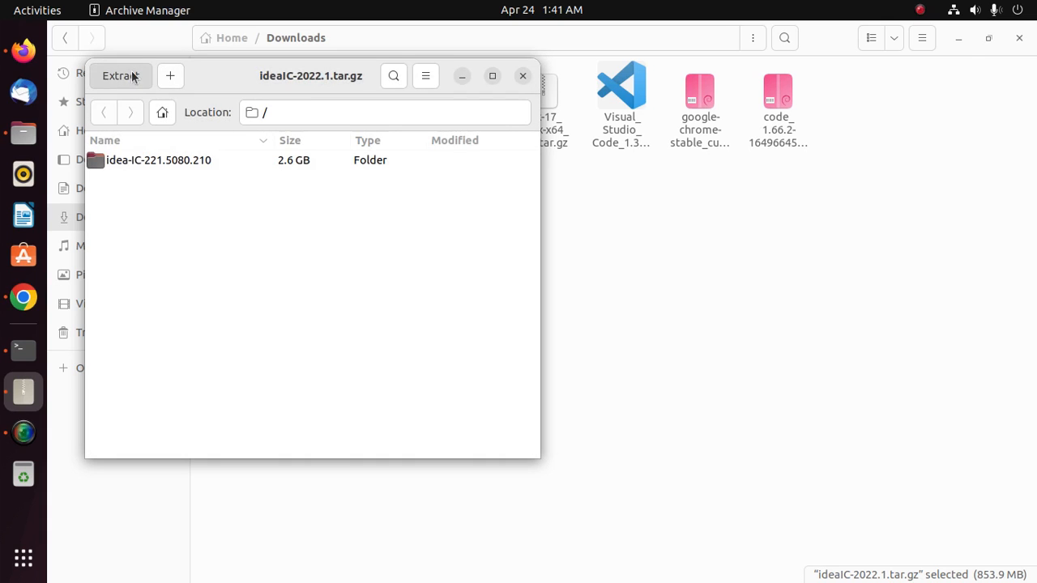
{"action": "left_click", "coordinate": [120, 75]}
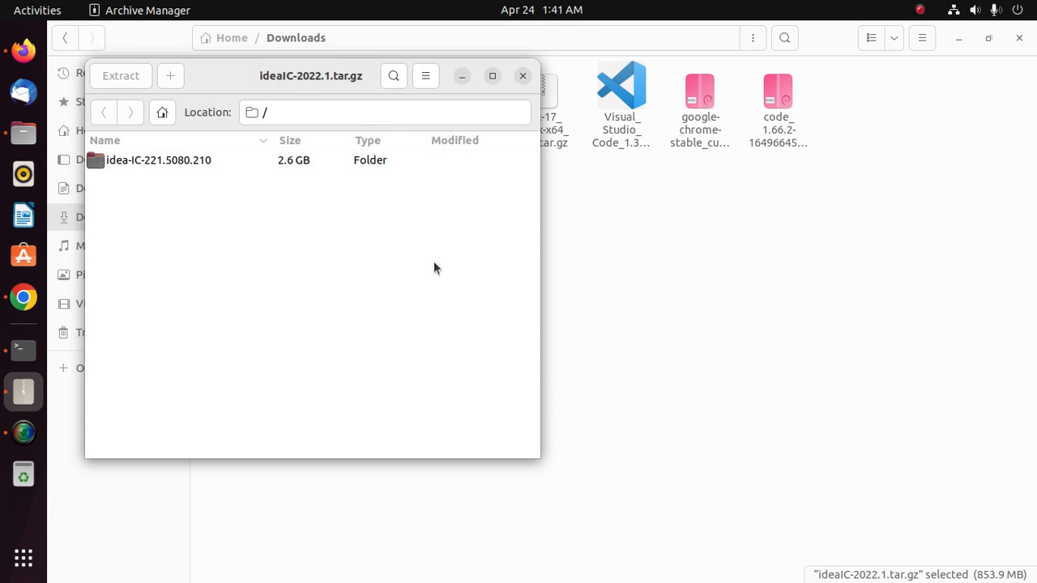
{"action": "left_click", "coordinate": [120, 75]}
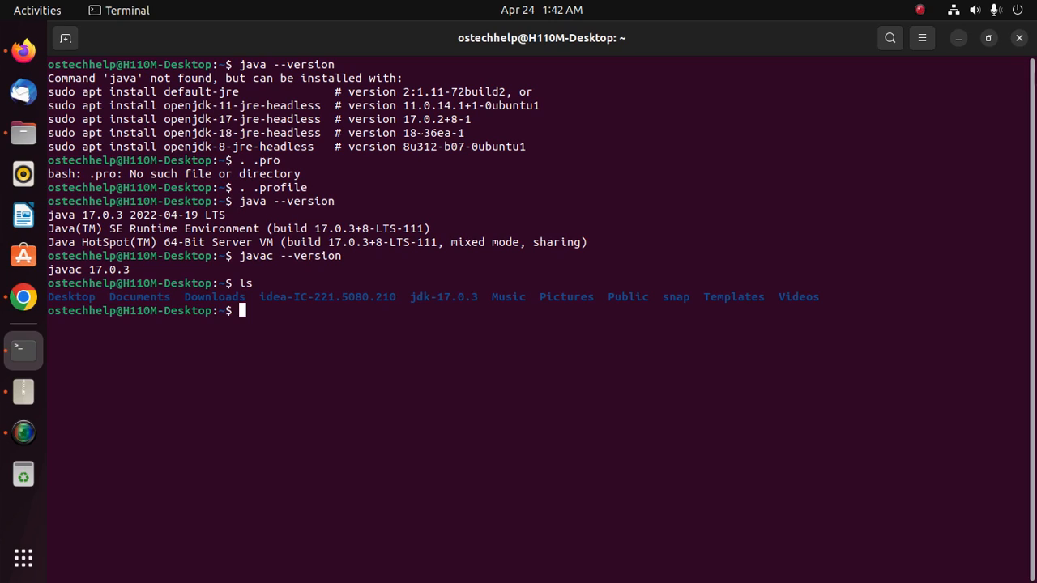
Step: Change into idea-IC-221.5080.210/bin and run ./idea.sh to launch the IDE
{"action": "type", "text": "cd"}
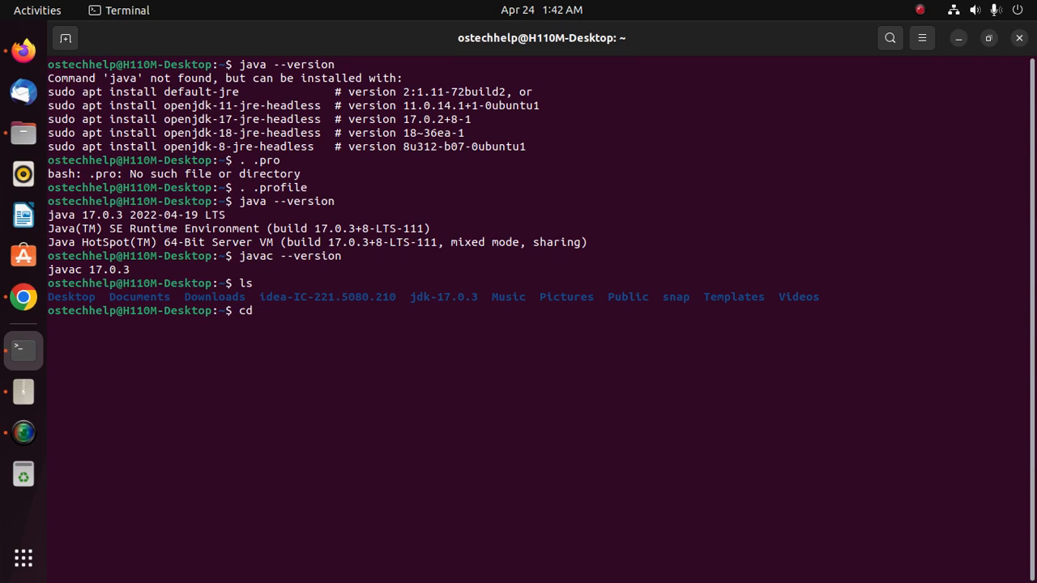
{"action": "key", "text": "Return"}
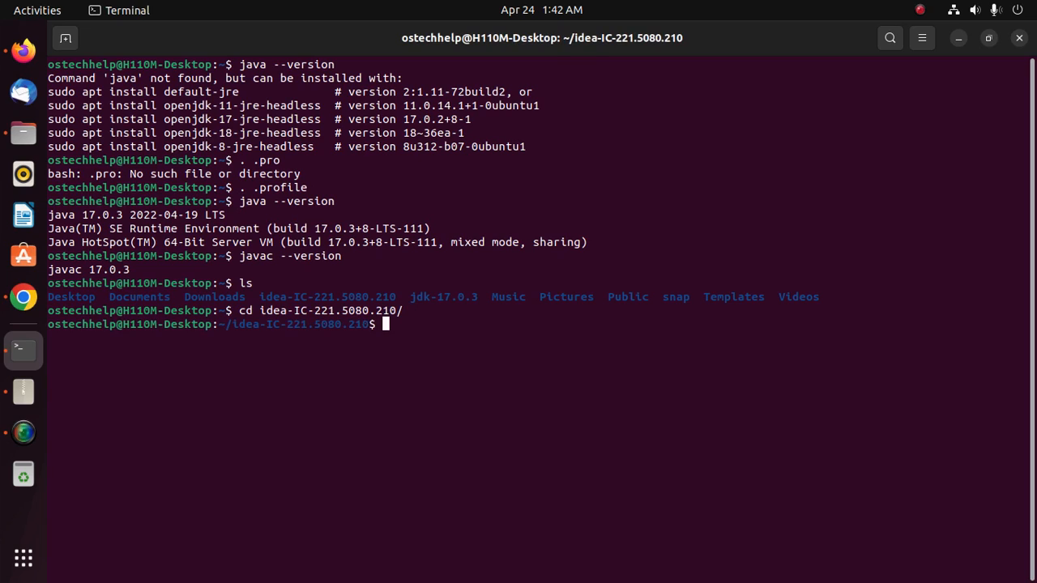
{"action": "type", "text": "cd"}
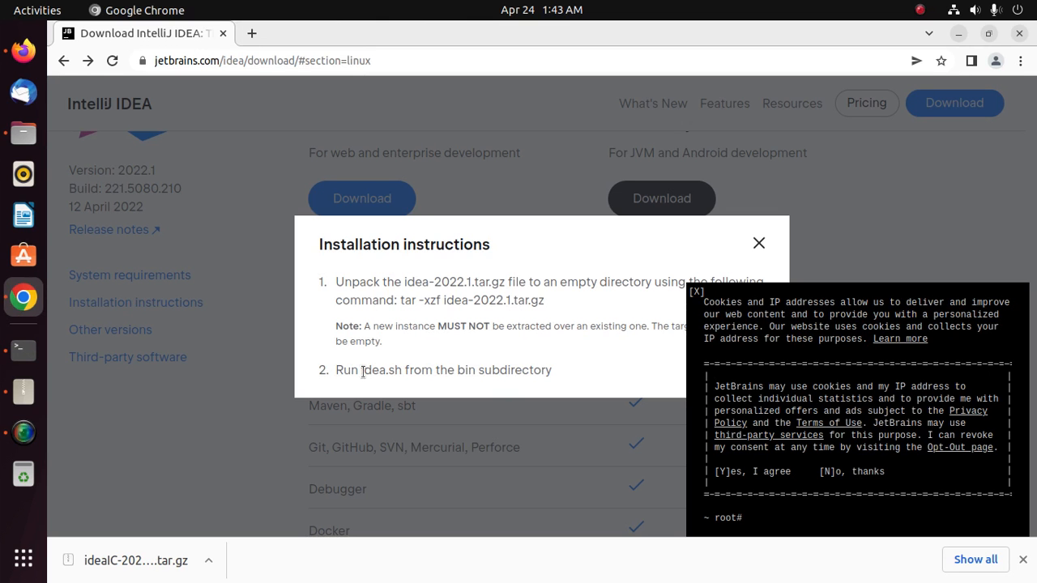
{"action": "mouse_move", "coordinate": [105, 363]}
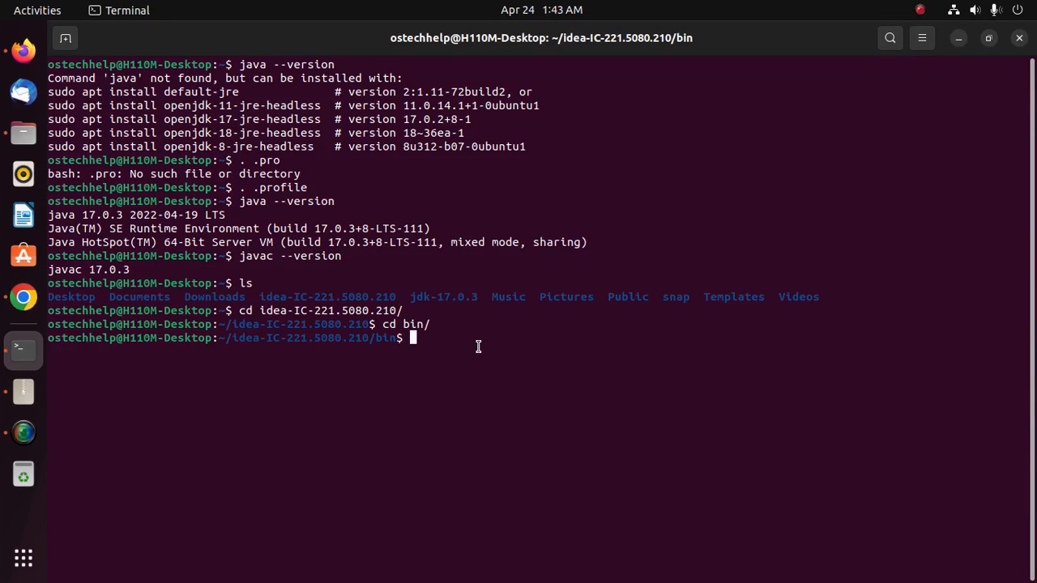
{"action": "type", "text": "./idea.sh"}
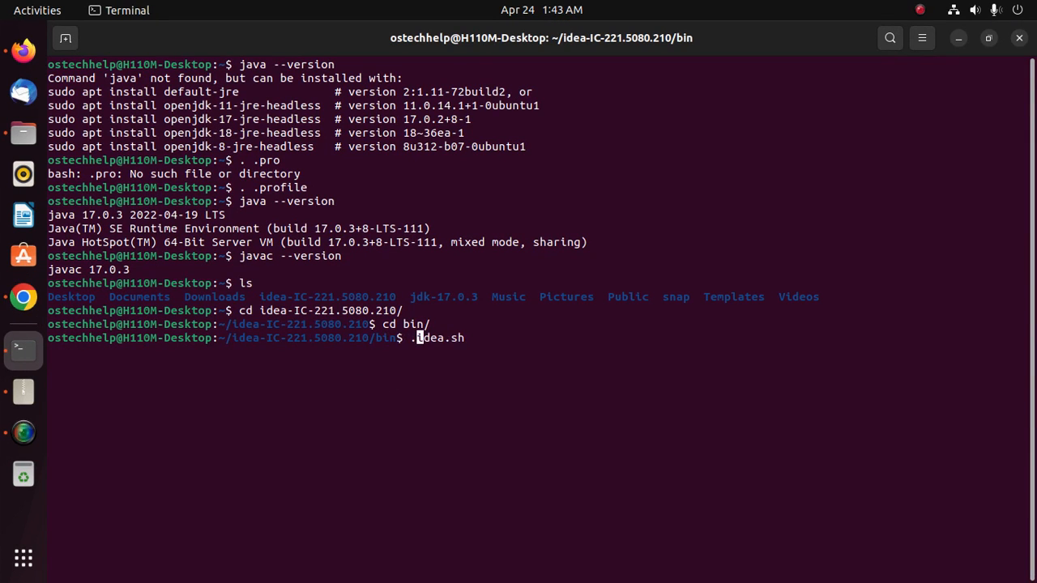
{"action": "key", "text": "Return"}
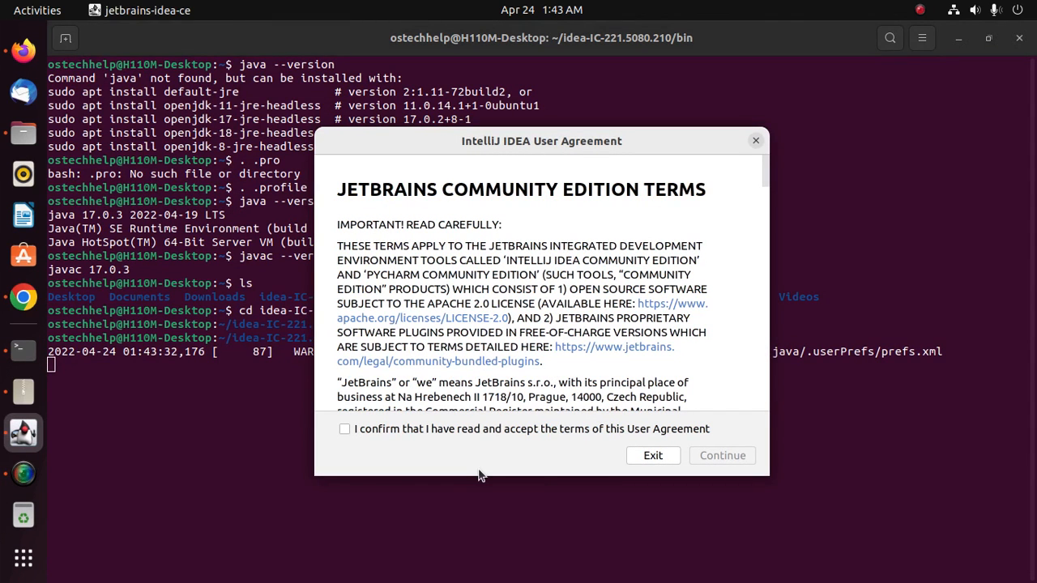
{"action": "mouse_move", "coordinate": [474, 474]}
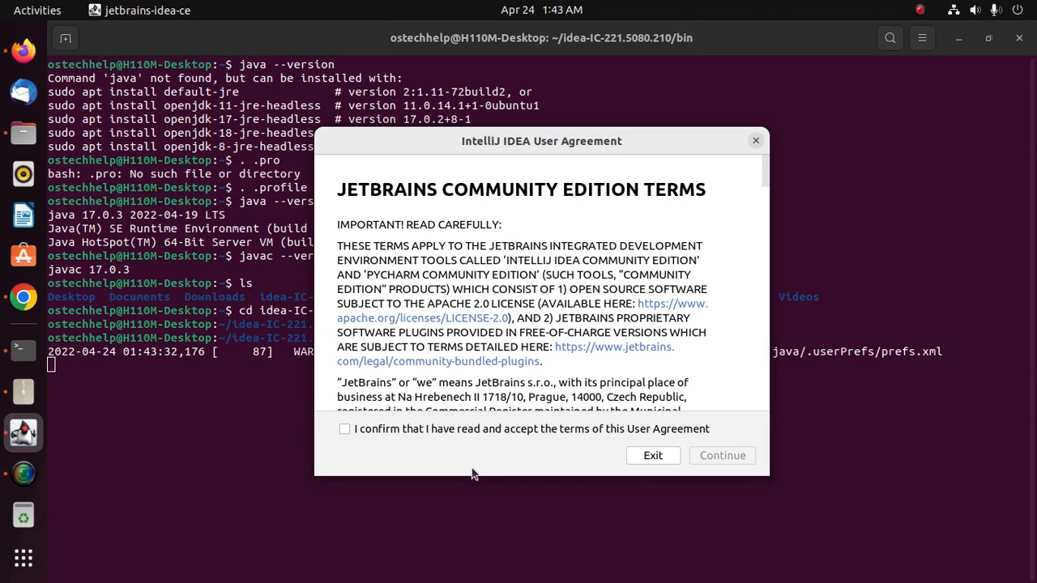
{"action": "mouse_move", "coordinate": [352, 437]}
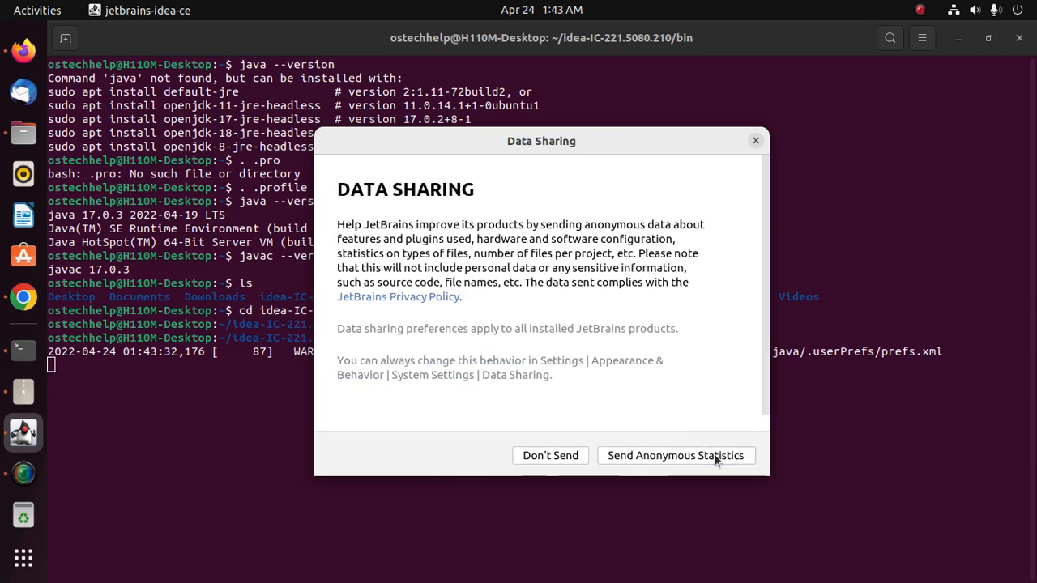
{"action": "mouse_move", "coordinate": [600, 349]}
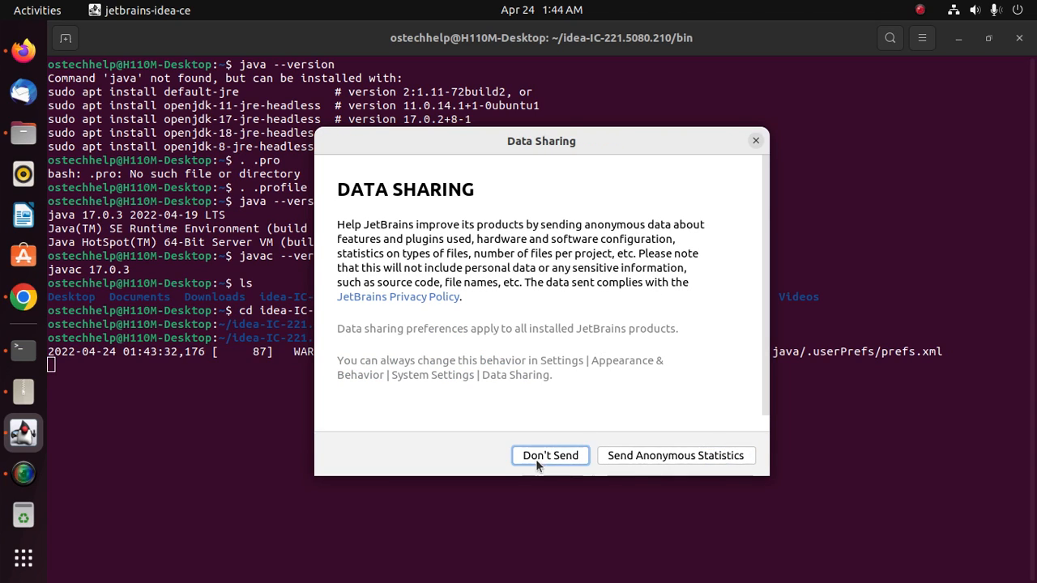
Step: Choose Don't Send in the Data Sharing dialog after accepting the agreement
{"action": "left_click", "coordinate": [550, 456]}
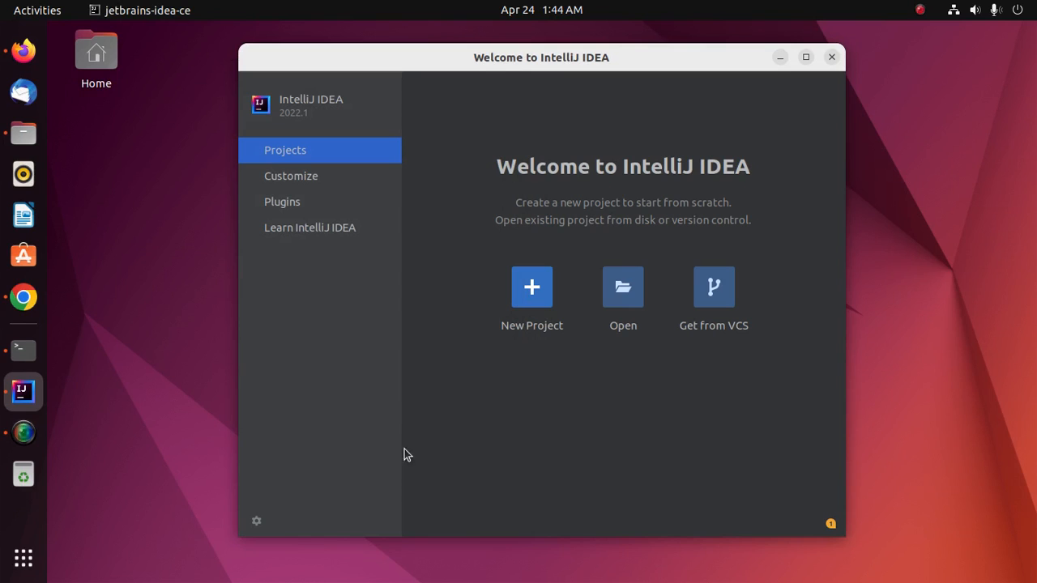
{"action": "mouse_move", "coordinate": [257, 521]}
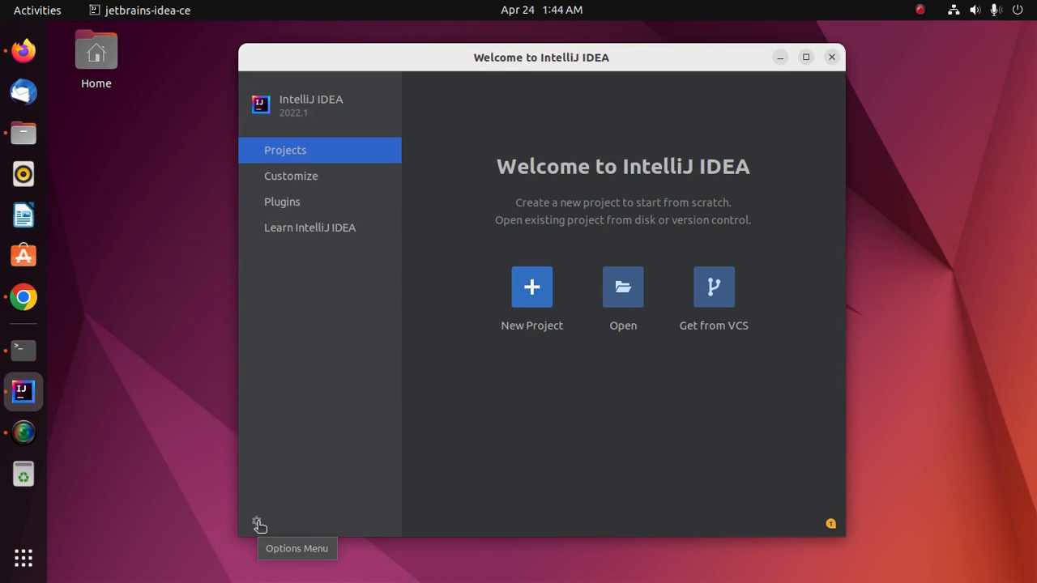
Step: Create a desktop entry for all users and authenticate with the superuser password
{"action": "left_click", "coordinate": [257, 523]}
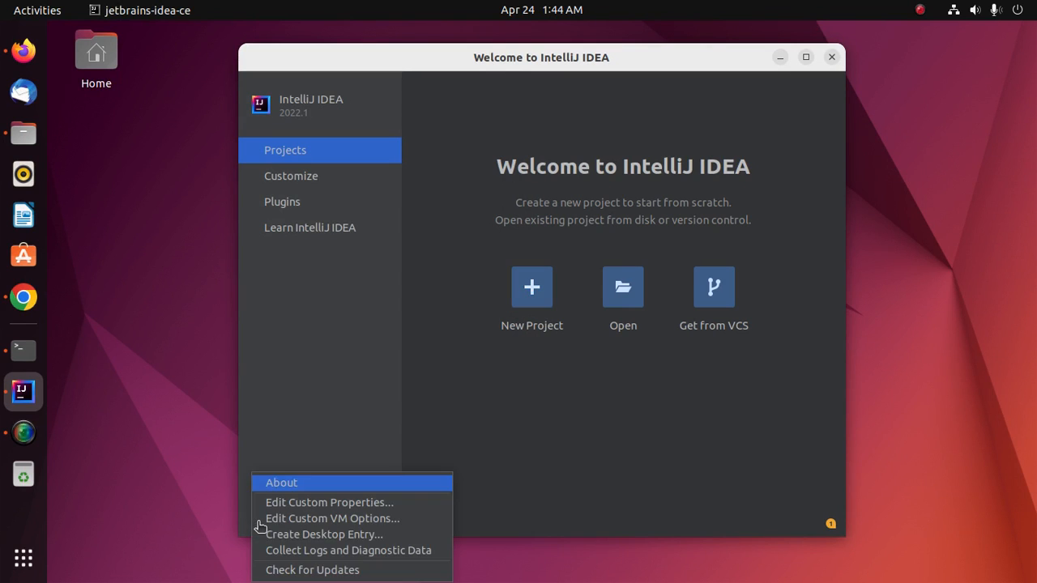
{"action": "mouse_move", "coordinate": [324, 534]}
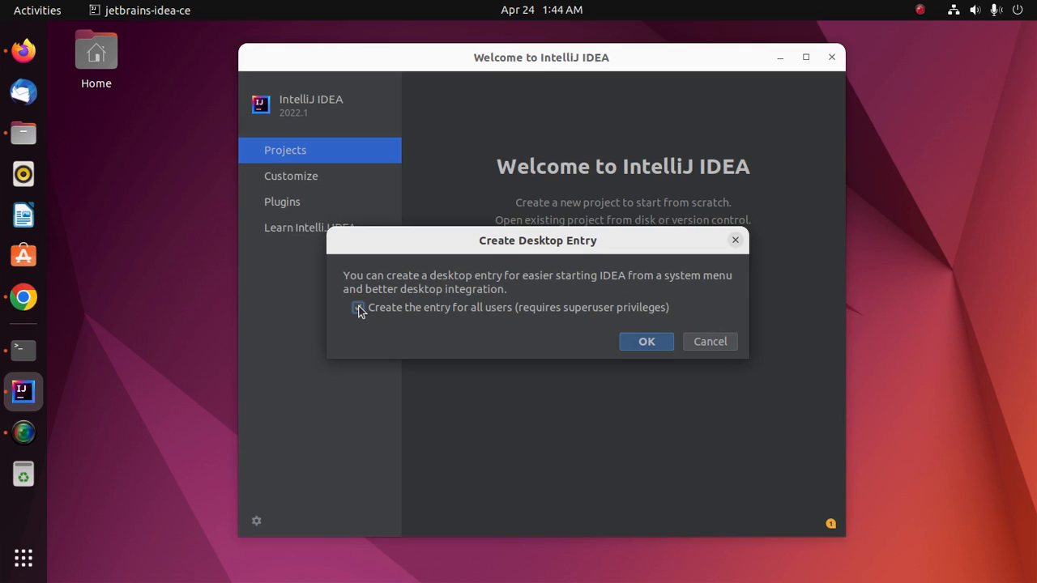
{"action": "left_click", "coordinate": [358, 307]}
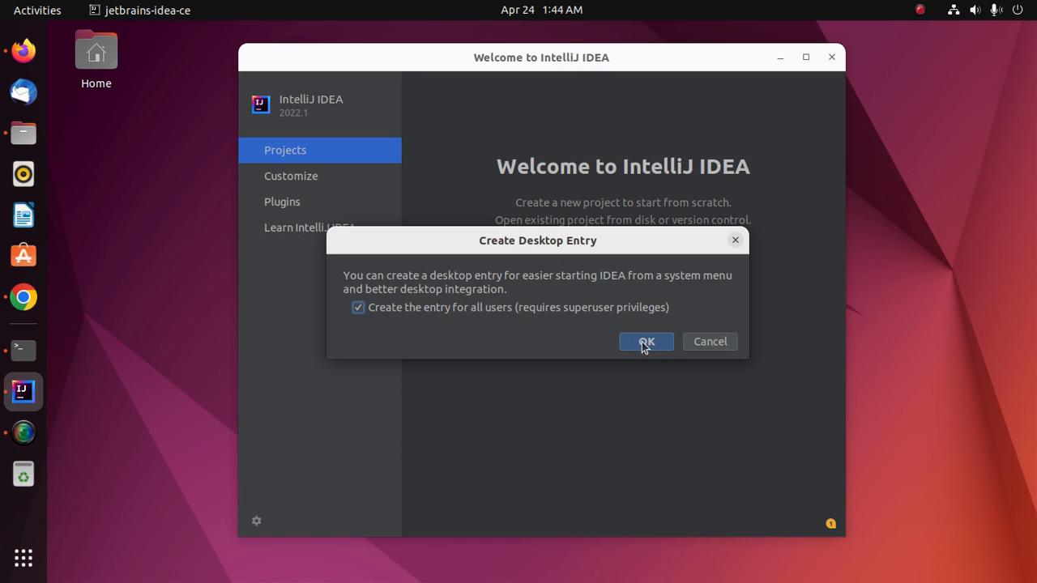
{"action": "left_click", "coordinate": [645, 341]}
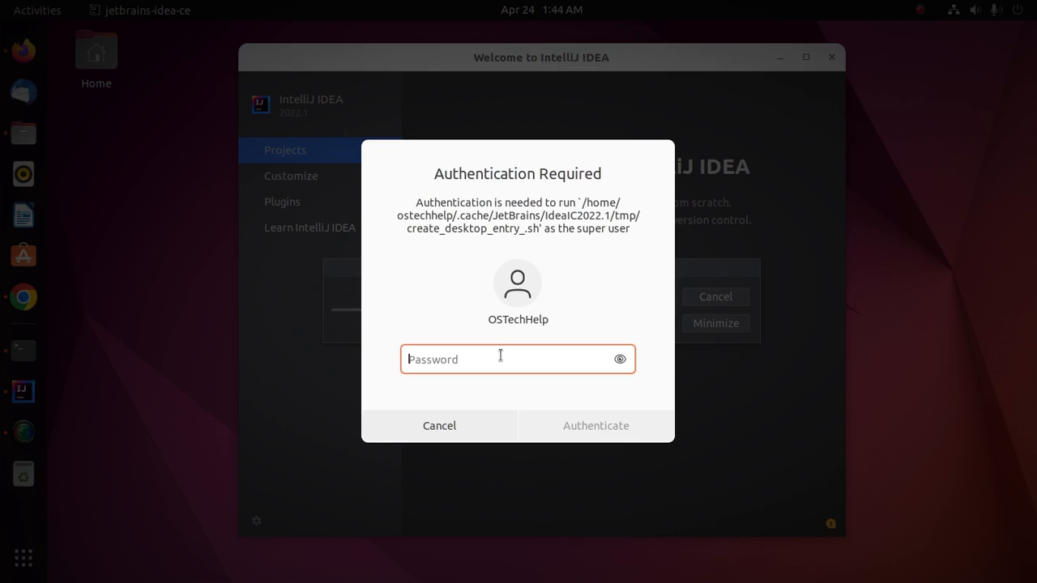
{"action": "type", "text": "••"}
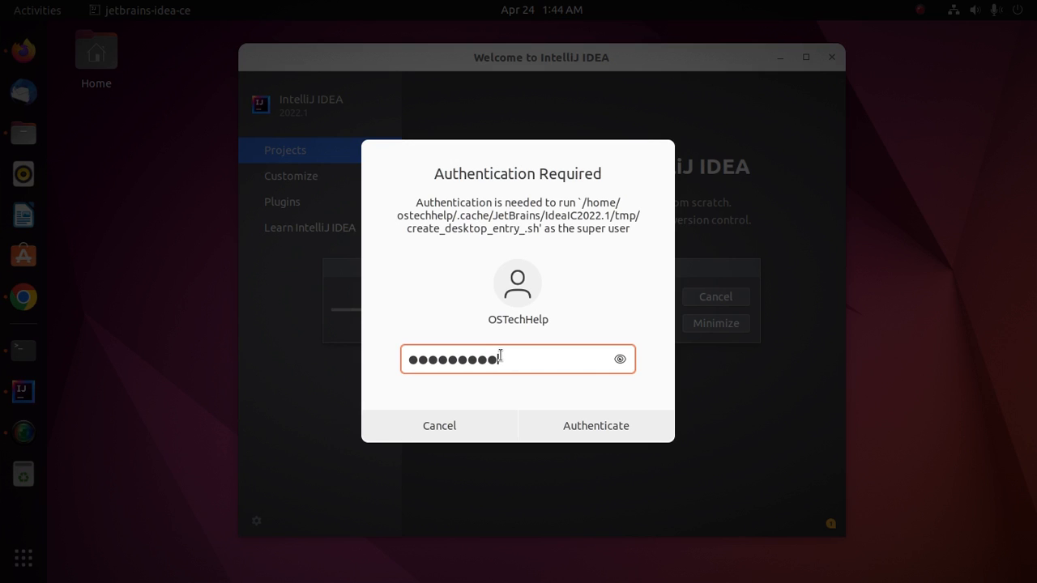
{"action": "left_click", "coordinate": [595, 426]}
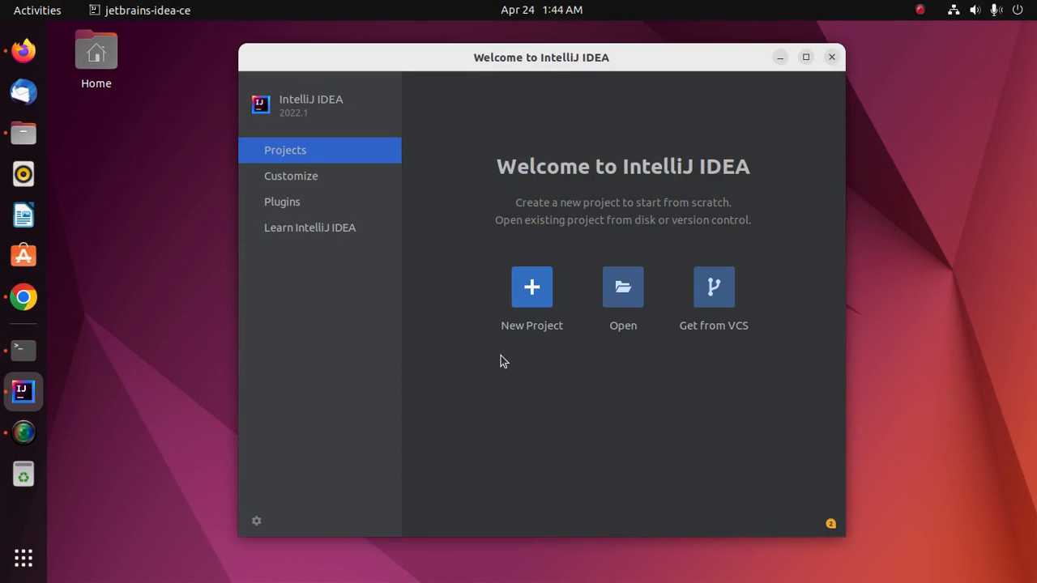
{"action": "mouse_move", "coordinate": [290, 360]}
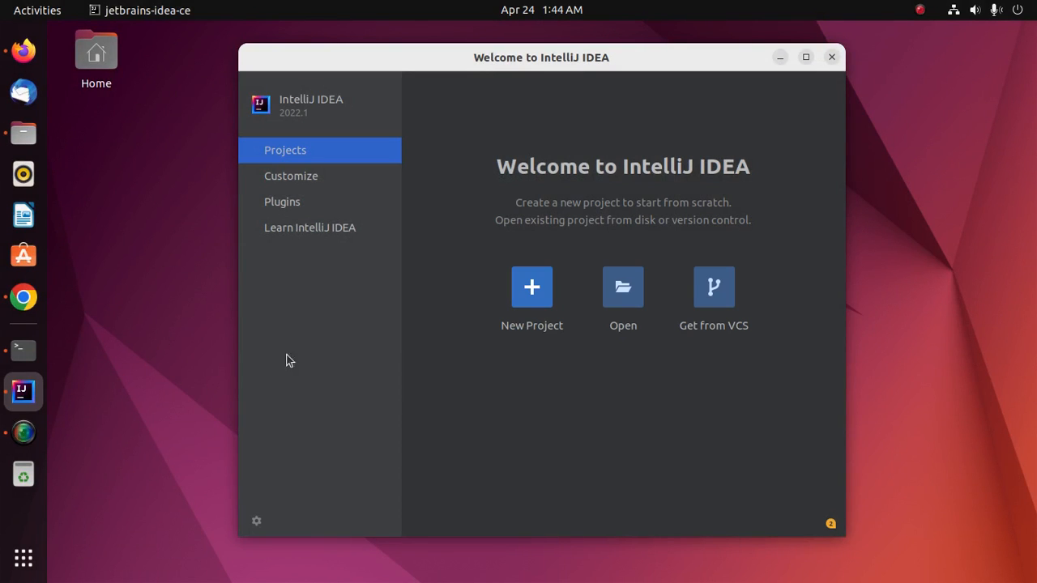
Step: Close the running IntelliJ IDEA welcome window
{"action": "left_click", "coordinate": [22, 558]}
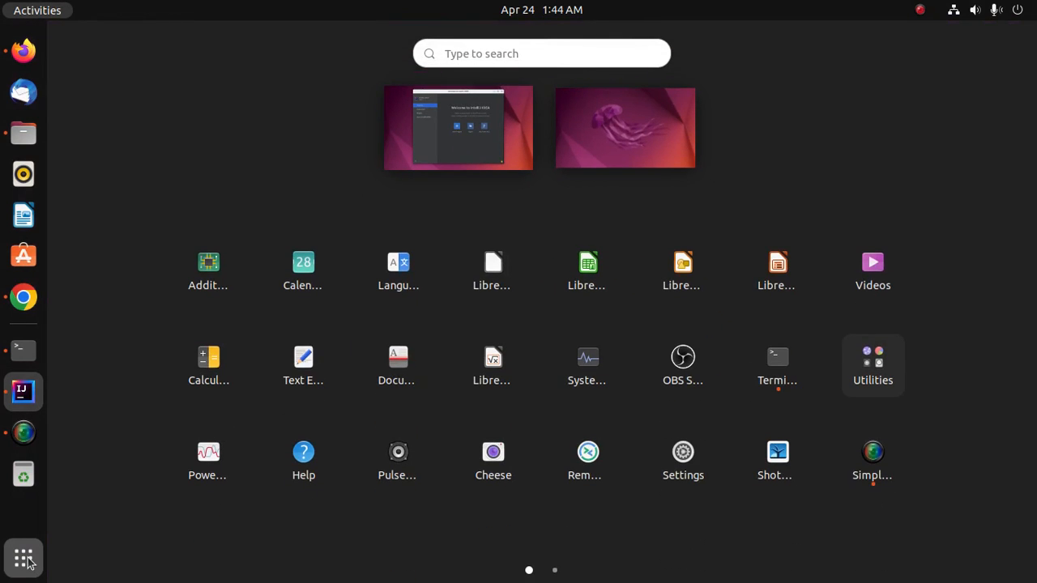
{"action": "type", "text": "i"}
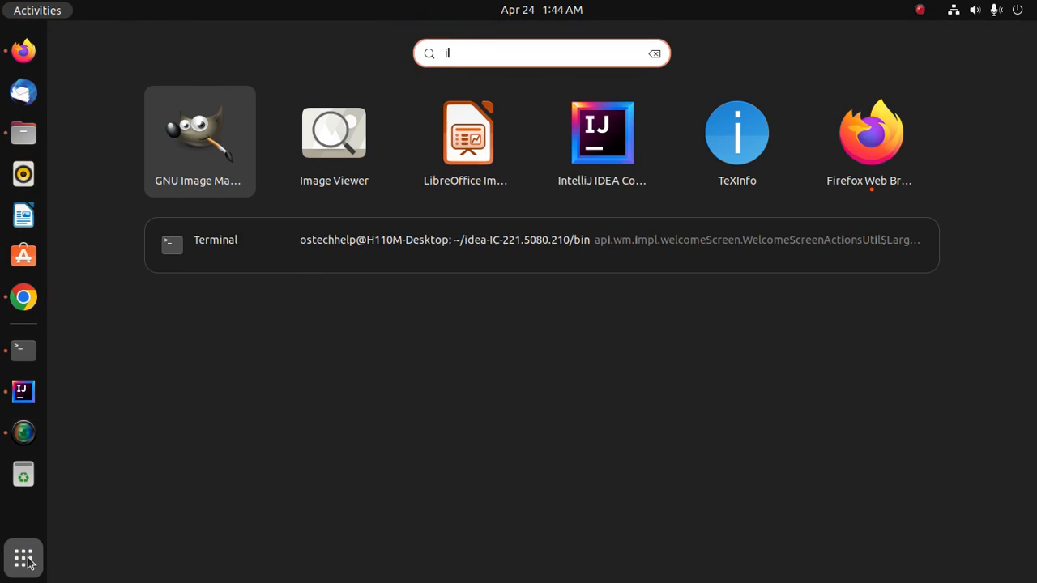
{"action": "left_click", "coordinate": [602, 132]}
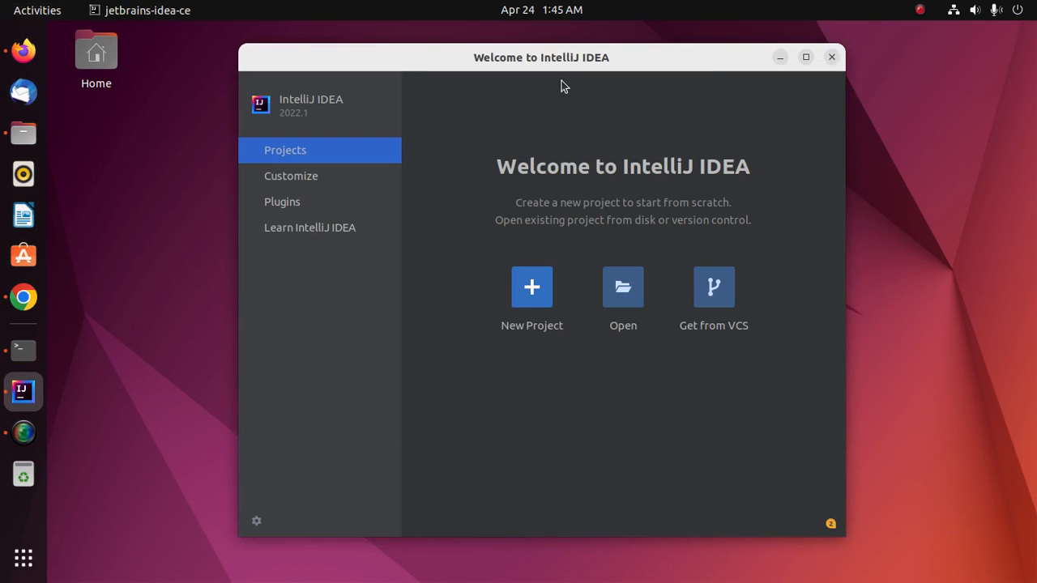
{"action": "left_click", "coordinate": [831, 57]}
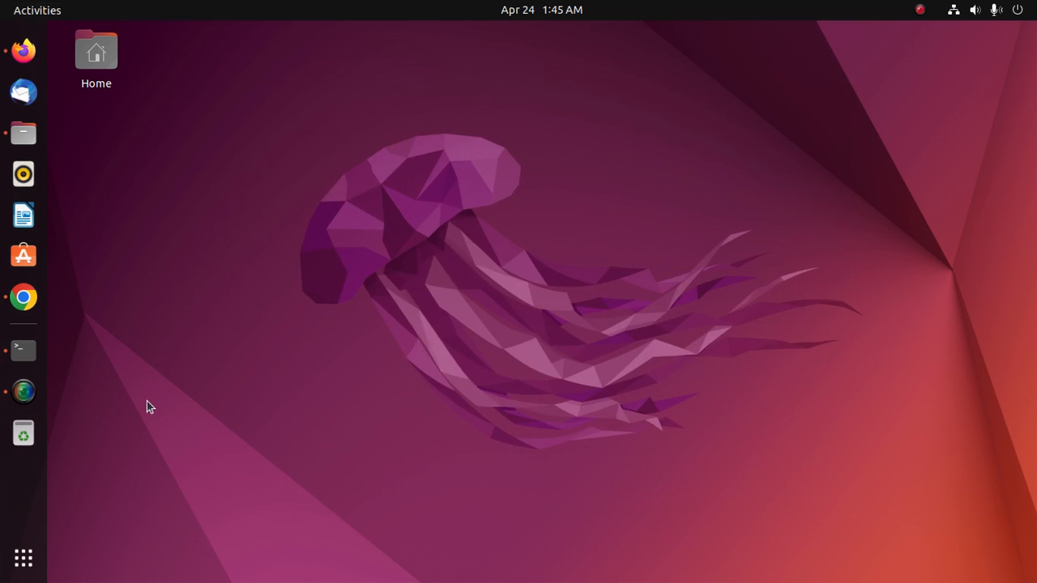
Step: Relaunch IntelliJ IDEA Community Edition from the applications overview search
{"action": "left_click", "coordinate": [23, 557]}
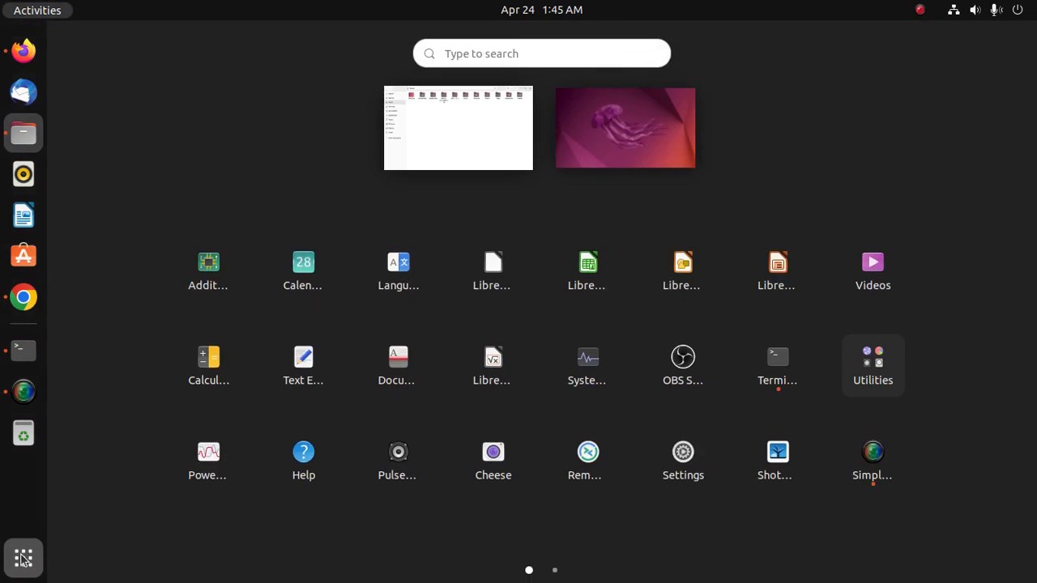
{"action": "type", "text": "l"}
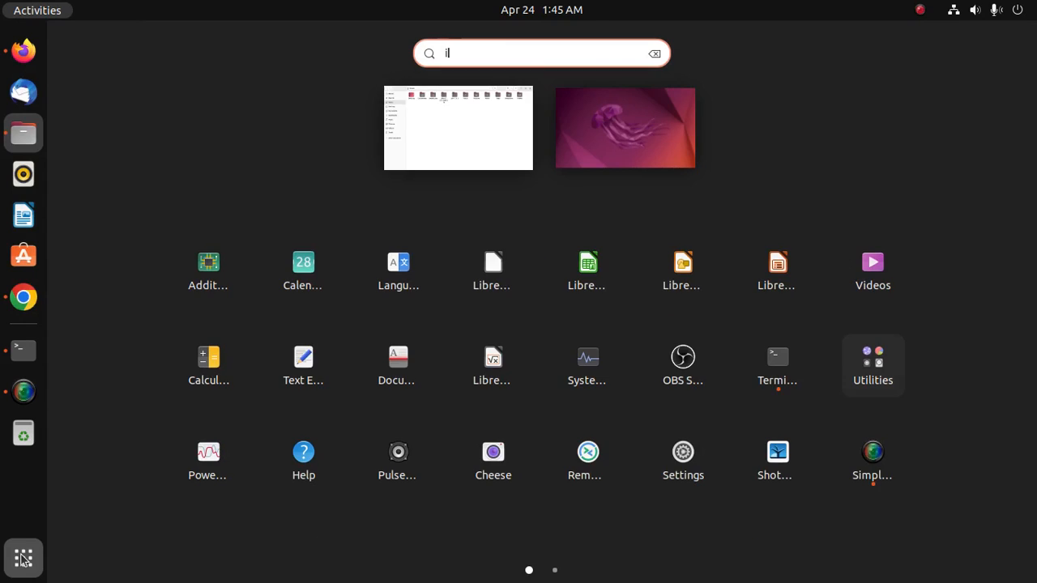
{"action": "left_click", "coordinate": [457, 128]}
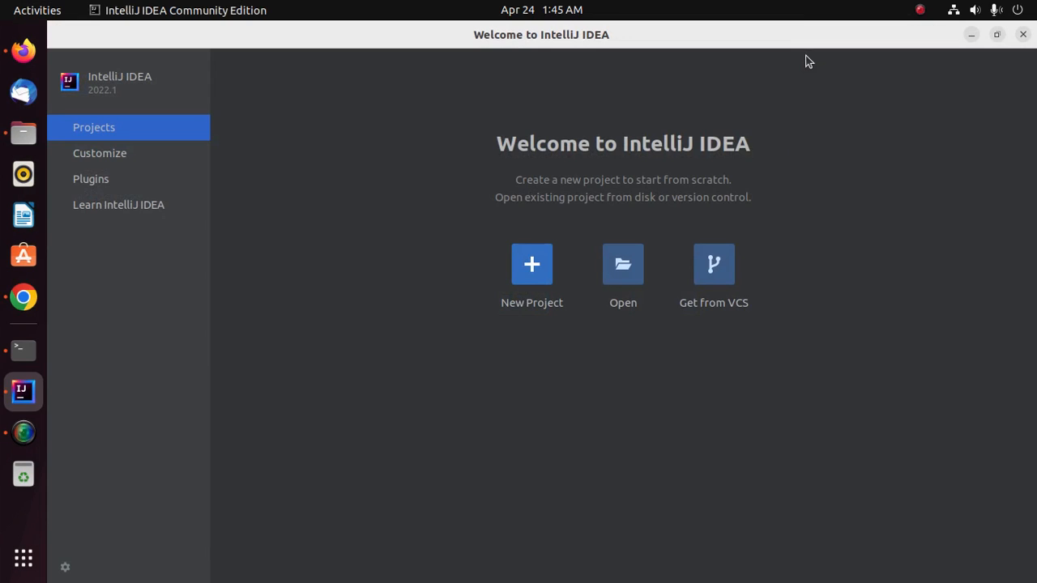
{"action": "mouse_move", "coordinate": [531, 264]}
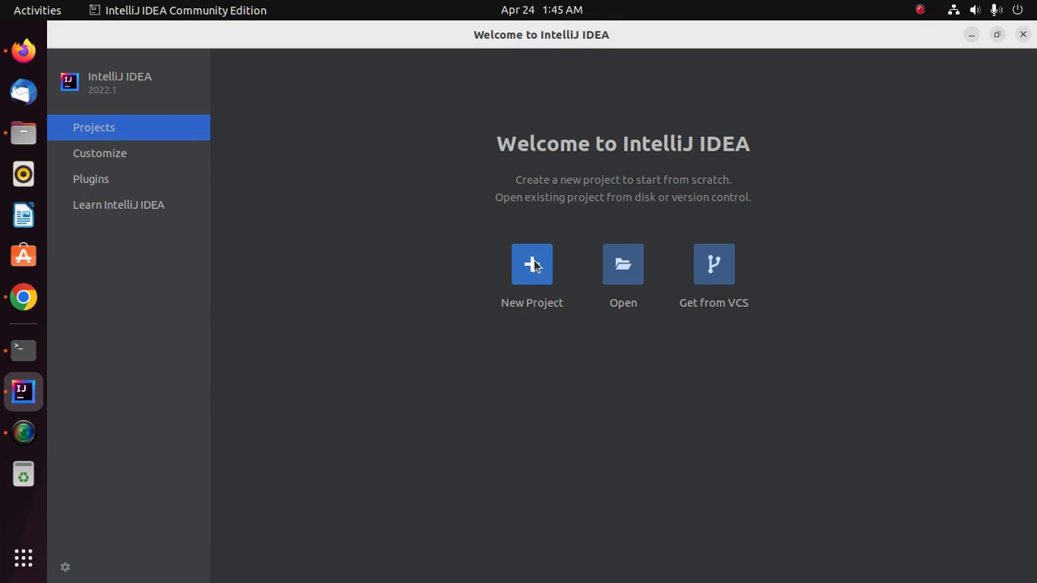
Step: Begin a new project named HelloWorld, keeping the ~/IdeaProjects location
{"action": "left_click", "coordinate": [531, 264]}
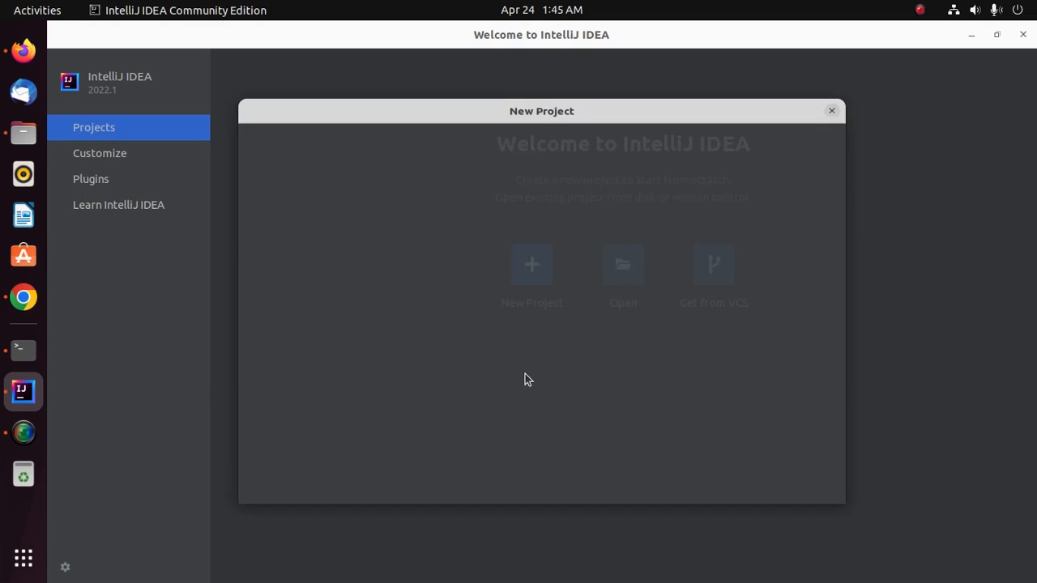
{"action": "left_click", "coordinate": [531, 276]}
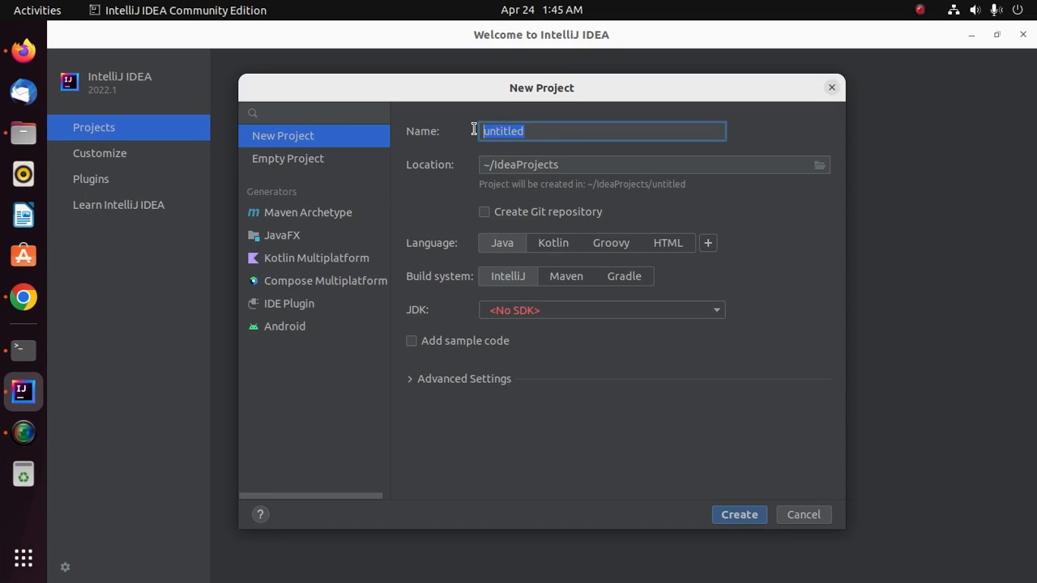
{"action": "type", "text": "He"}
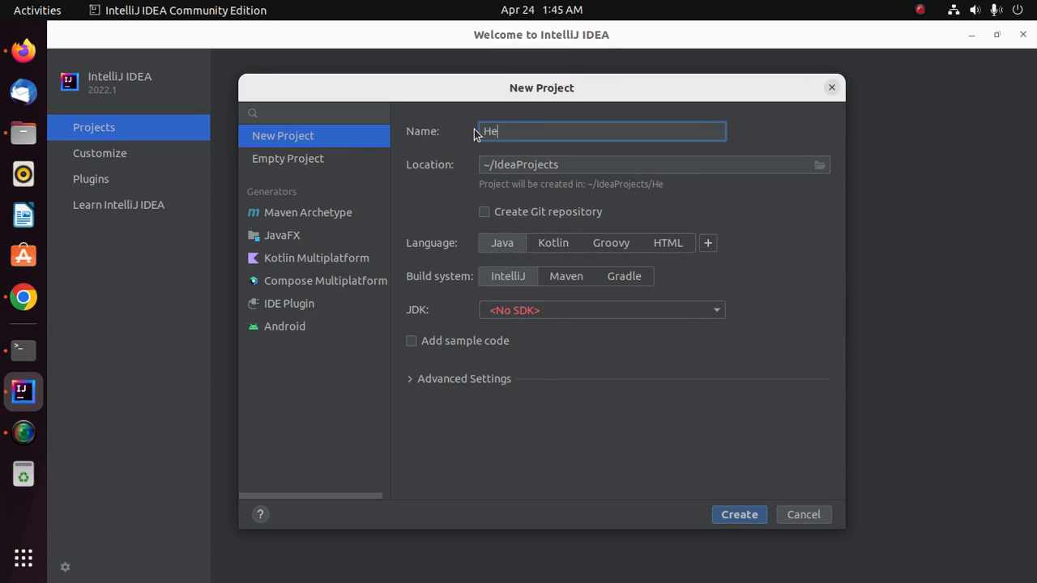
{"action": "type", "text": "llo Wor"}
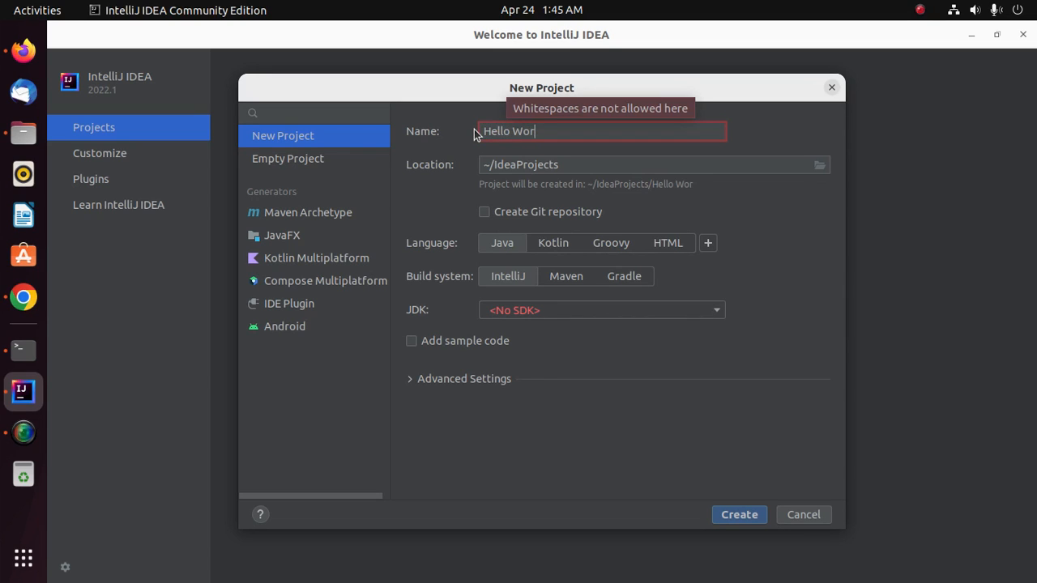
{"action": "type", "text": "ld"}
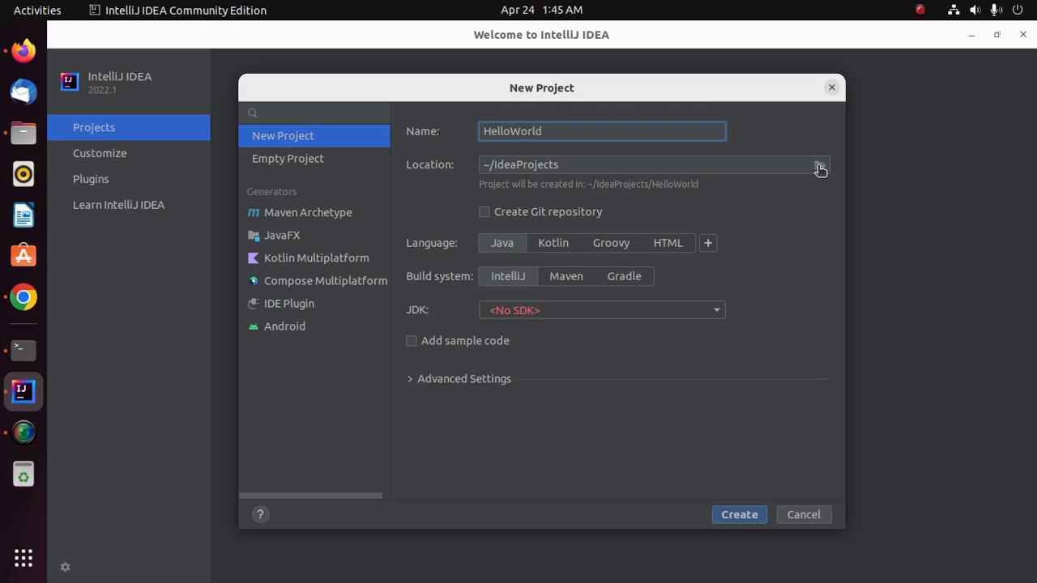
{"action": "left_click", "coordinate": [819, 164]}
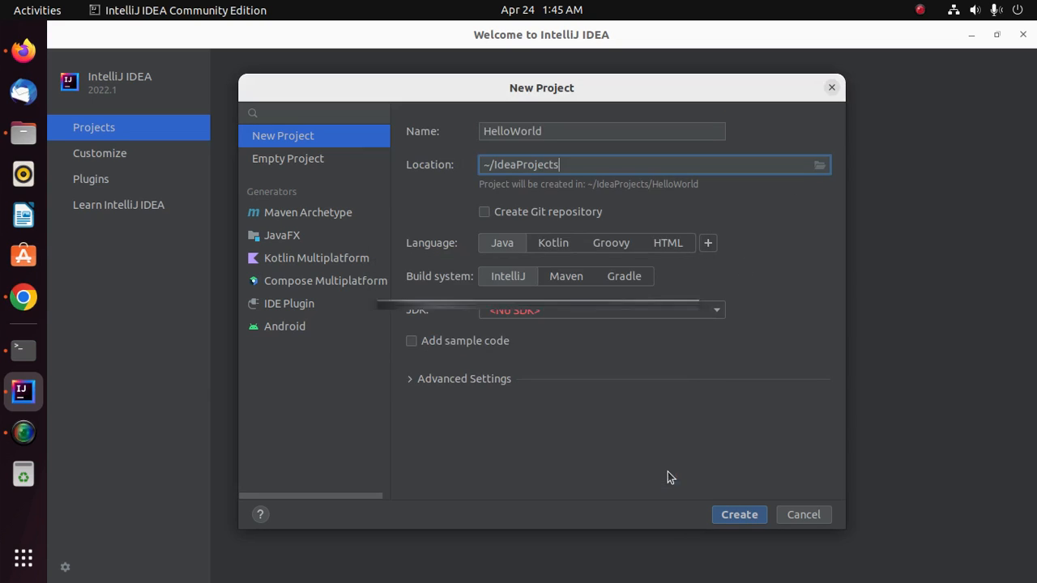
{"action": "mouse_move", "coordinate": [565, 460]}
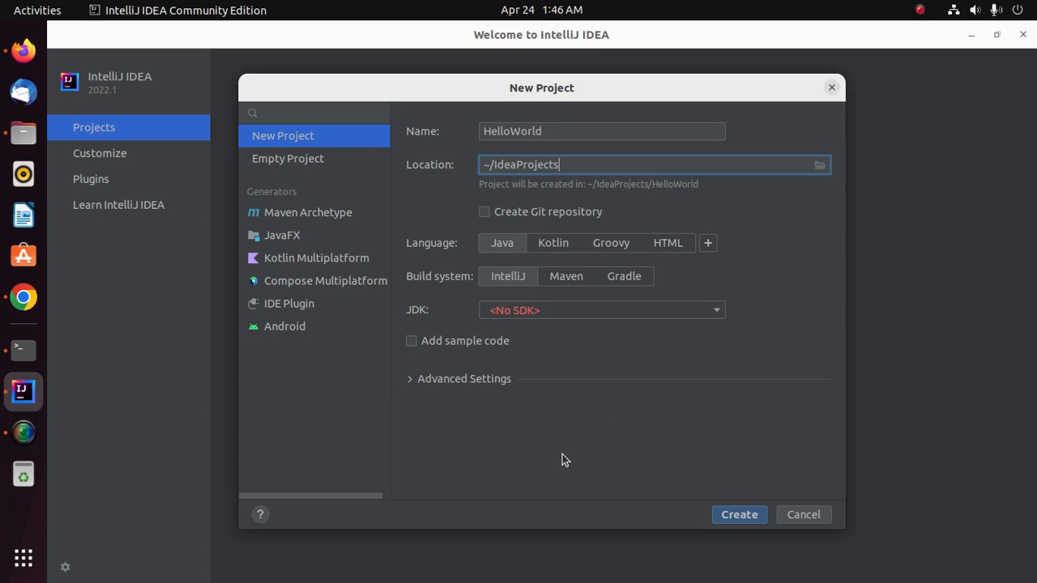
{"action": "mouse_move", "coordinate": [434, 251]}
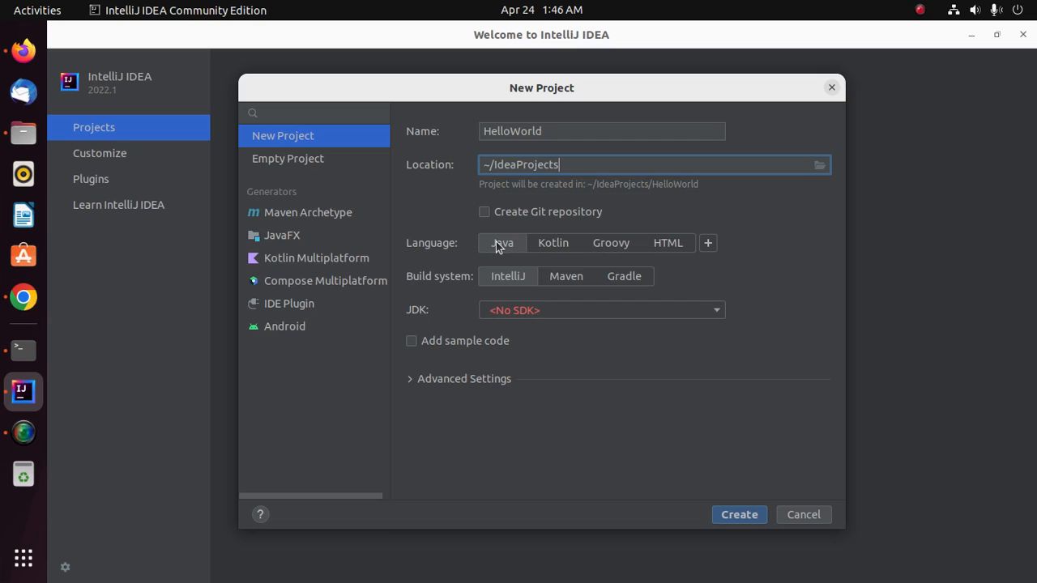
{"action": "mouse_move", "coordinate": [534, 459]}
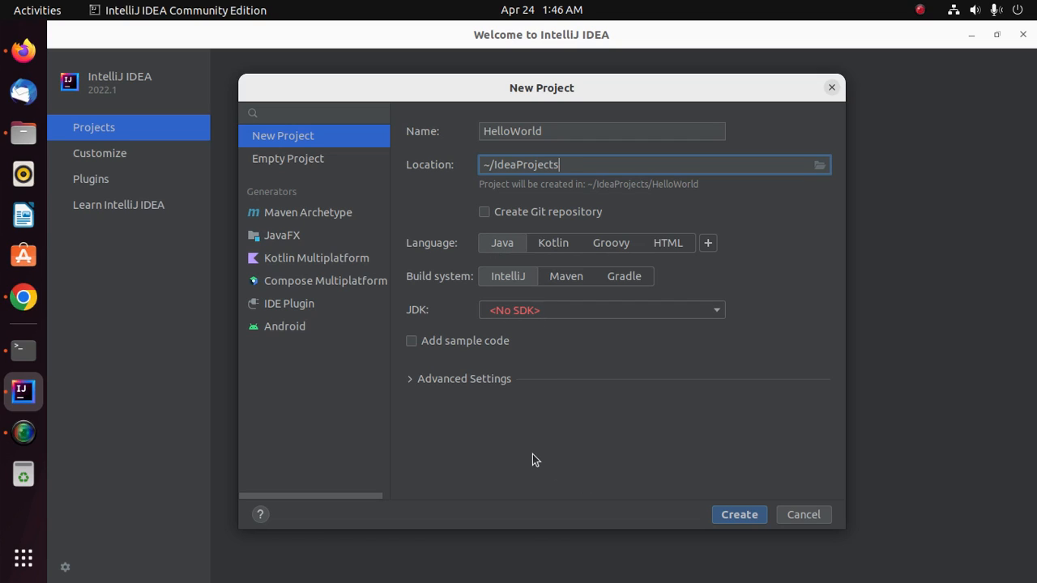
{"action": "mouse_move", "coordinate": [414, 313]}
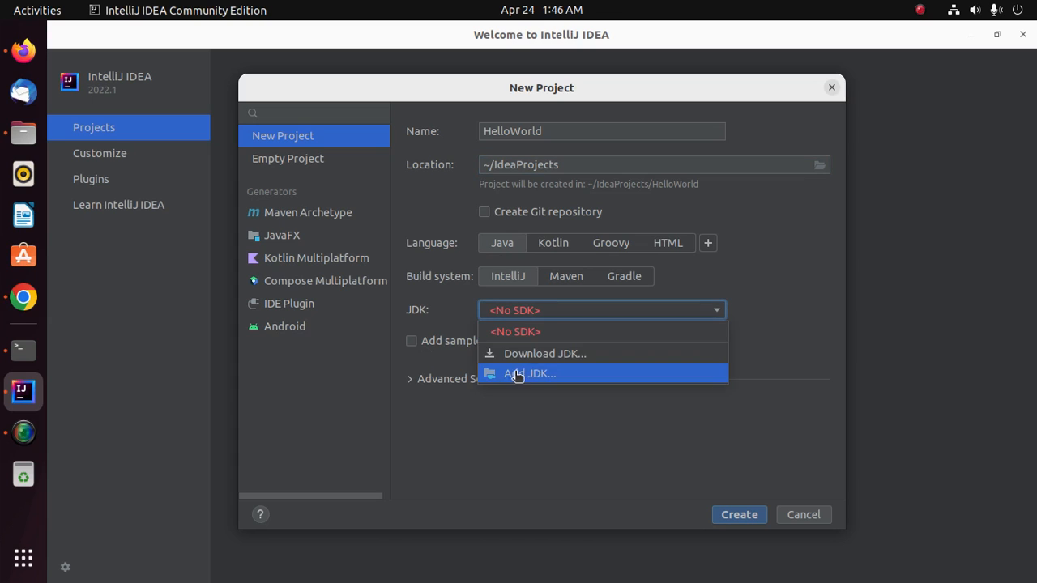
Step: Add the installed JDK 17.0.3 from disk and create the HelloWorld project
{"action": "left_click", "coordinate": [529, 374]}
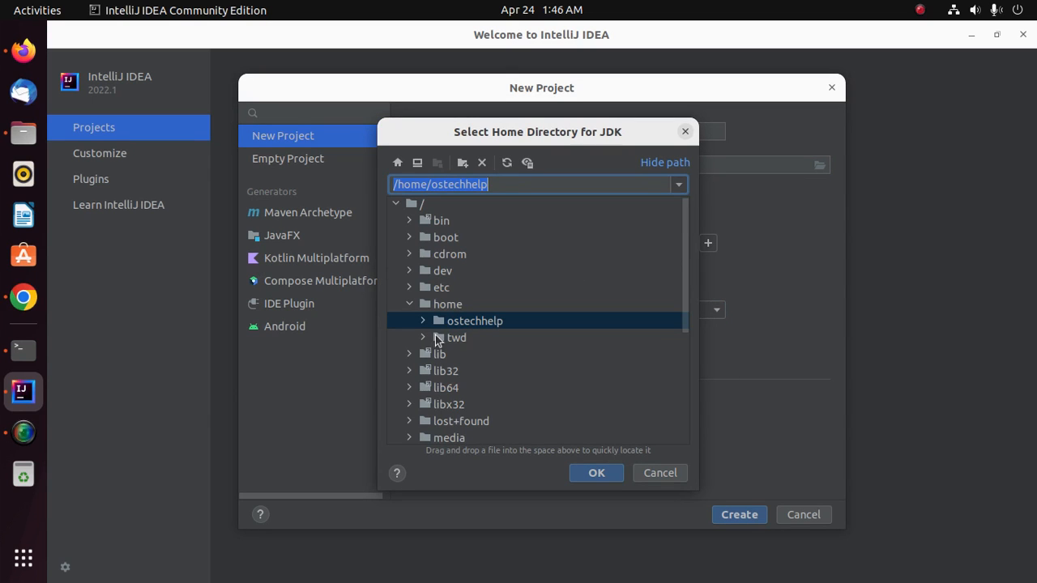
{"action": "left_click", "coordinate": [422, 320]}
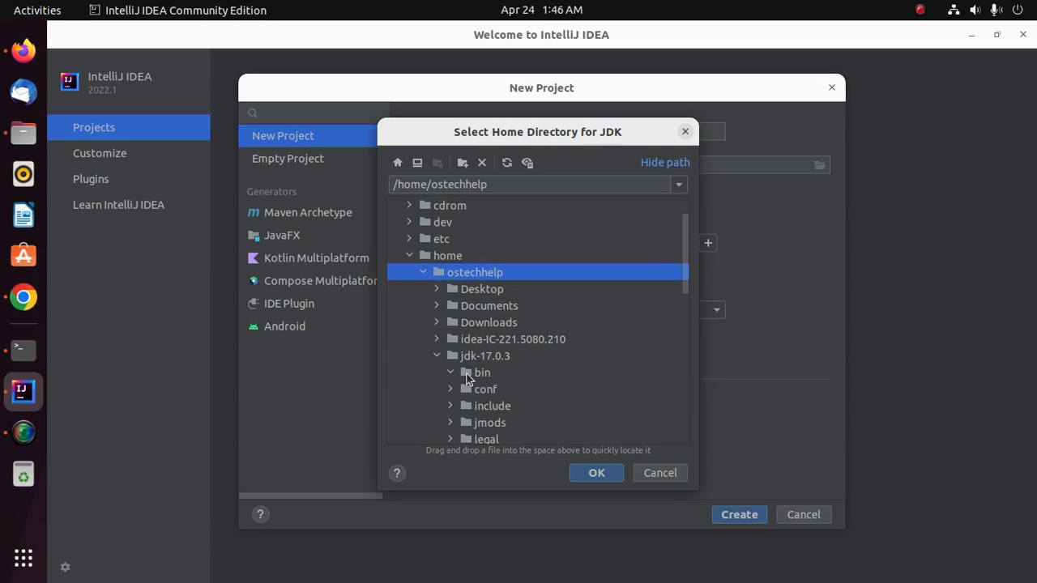
{"action": "left_click", "coordinate": [482, 372]}
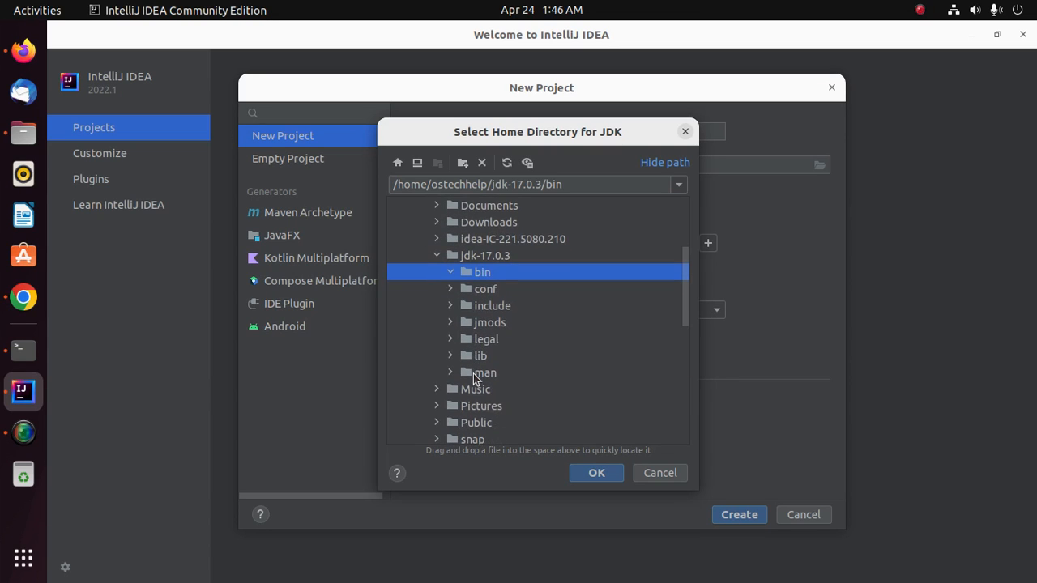
{"action": "left_click", "coordinate": [485, 255]}
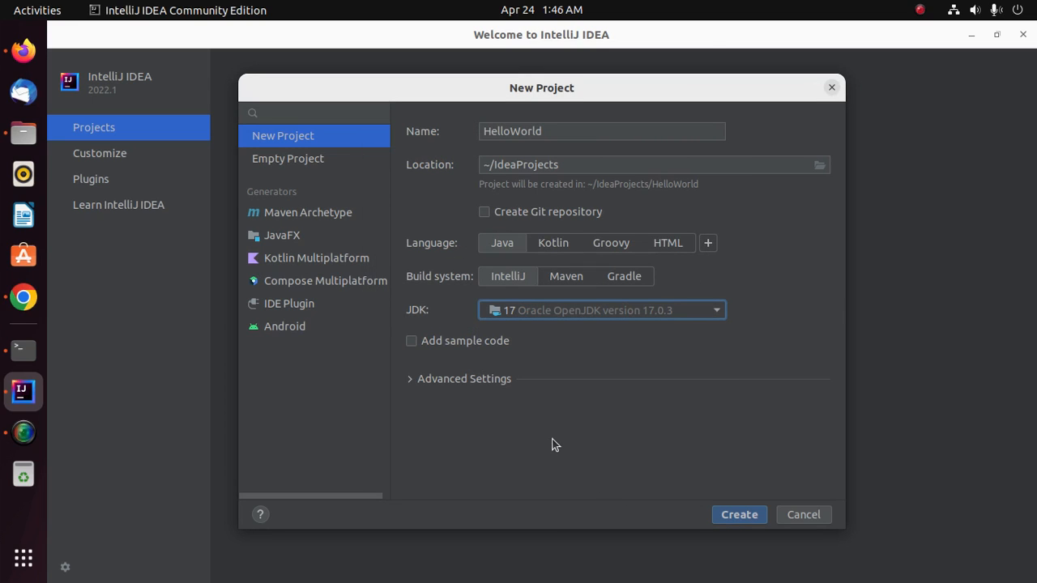
{"action": "mouse_move", "coordinate": [716, 487]}
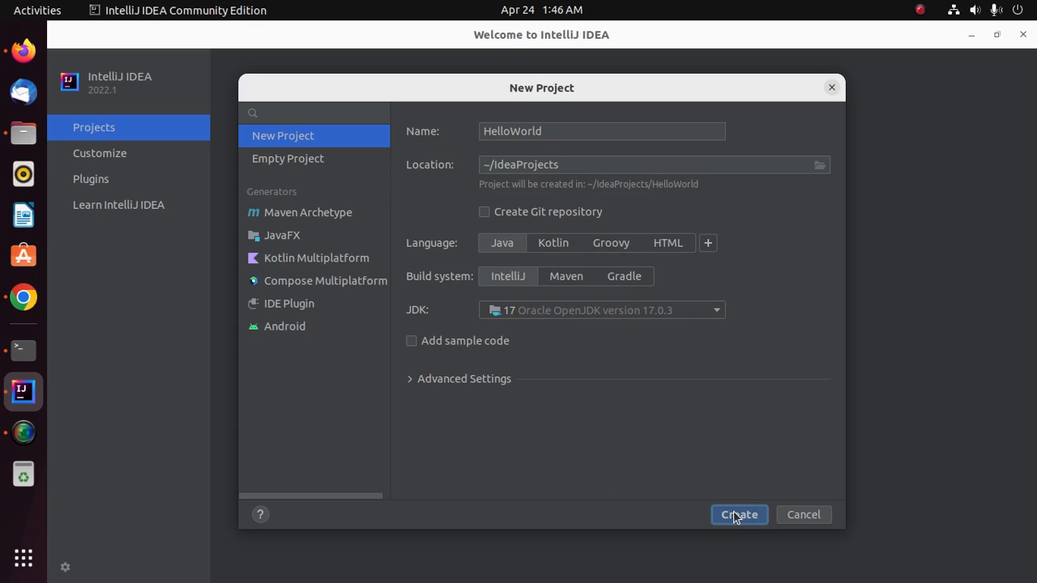
{"action": "left_click", "coordinate": [738, 514]}
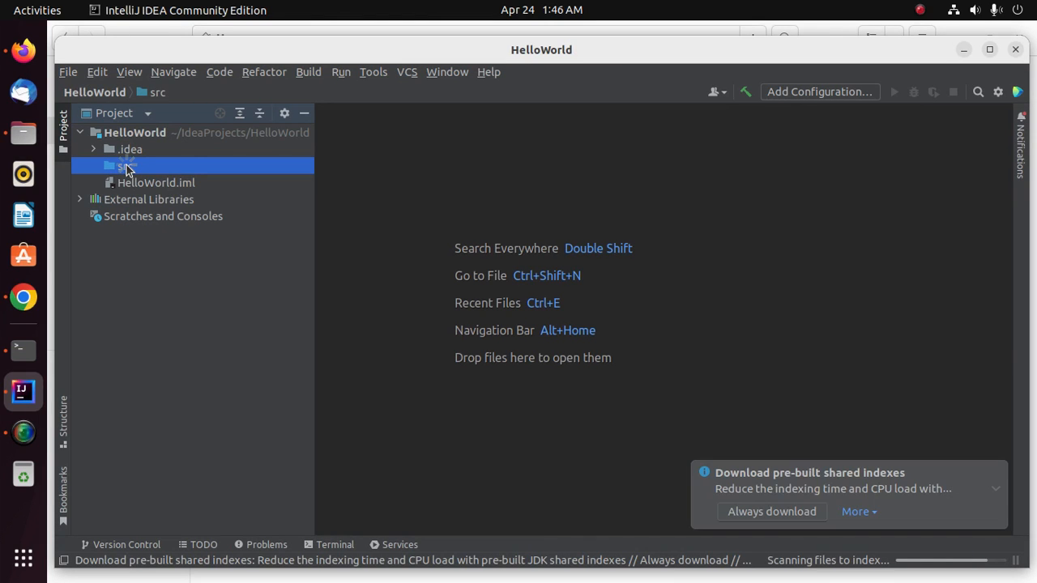
Step: Create a plain Java class named Hello in the src folder
{"action": "right_click", "coordinate": [125, 166]}
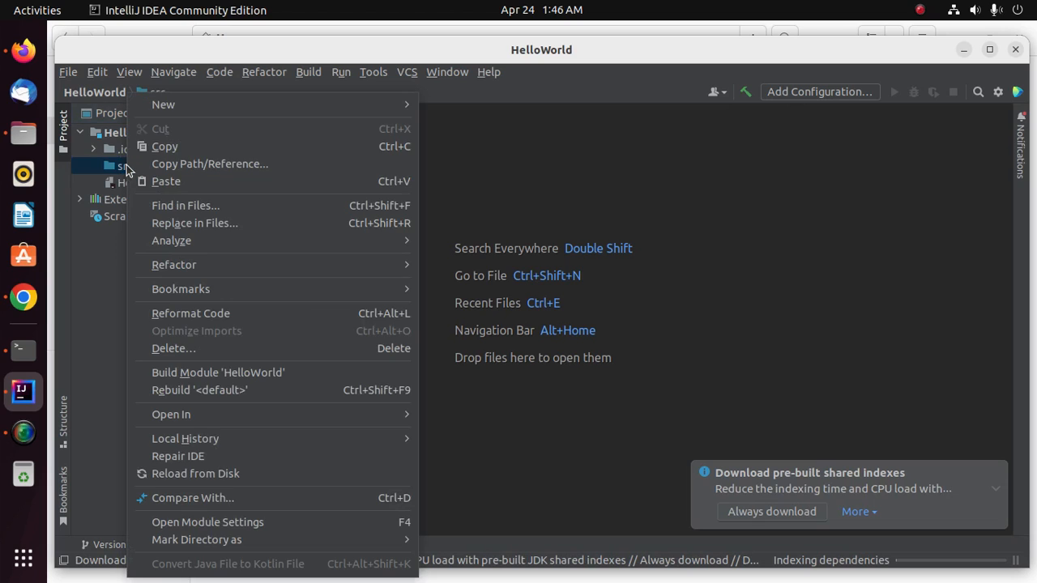
{"action": "mouse_move", "coordinate": [163, 104]}
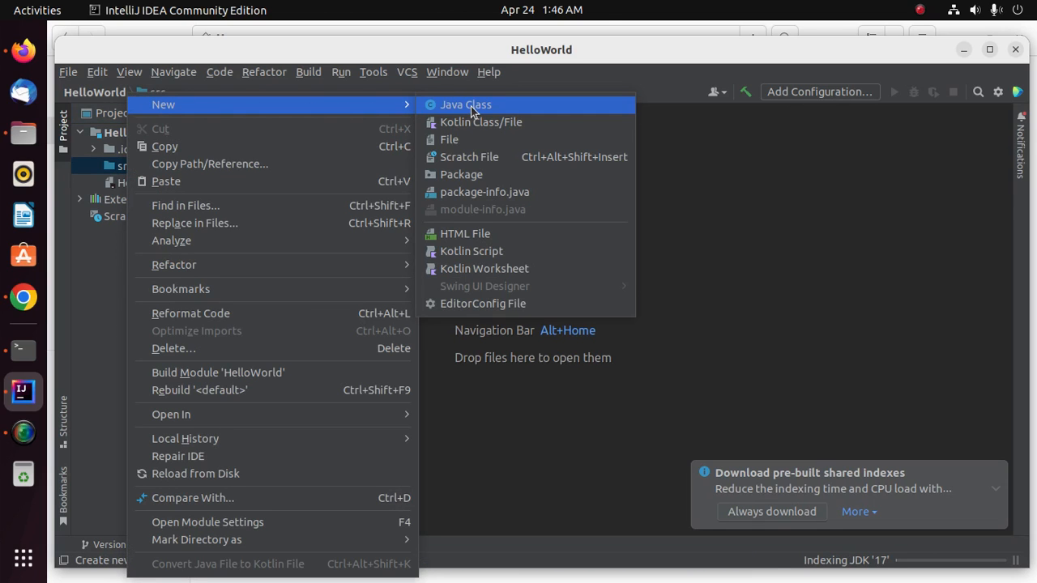
{"action": "left_click", "coordinate": [465, 104]}
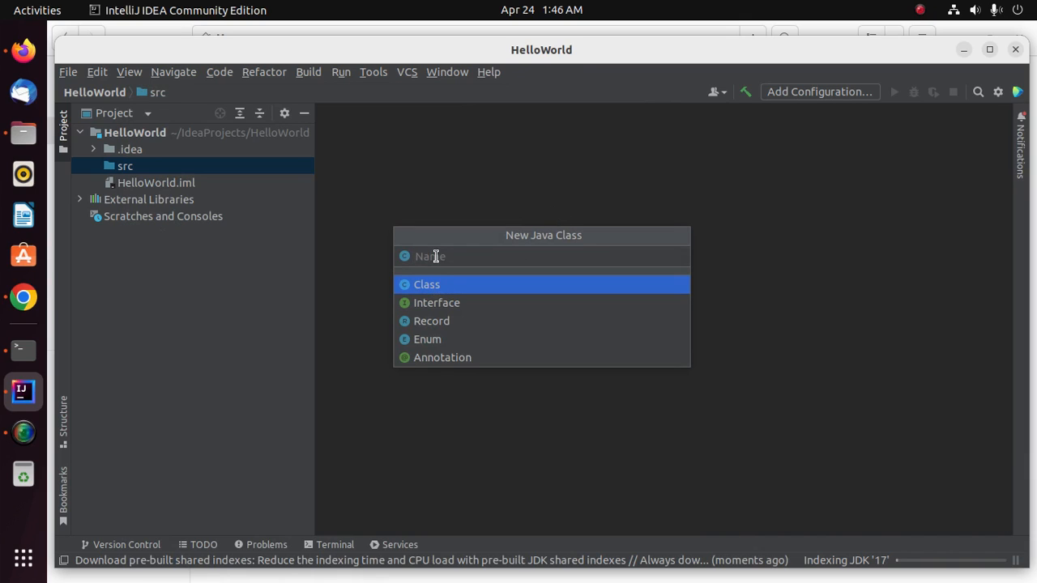
{"action": "type", "text": "Hello"}
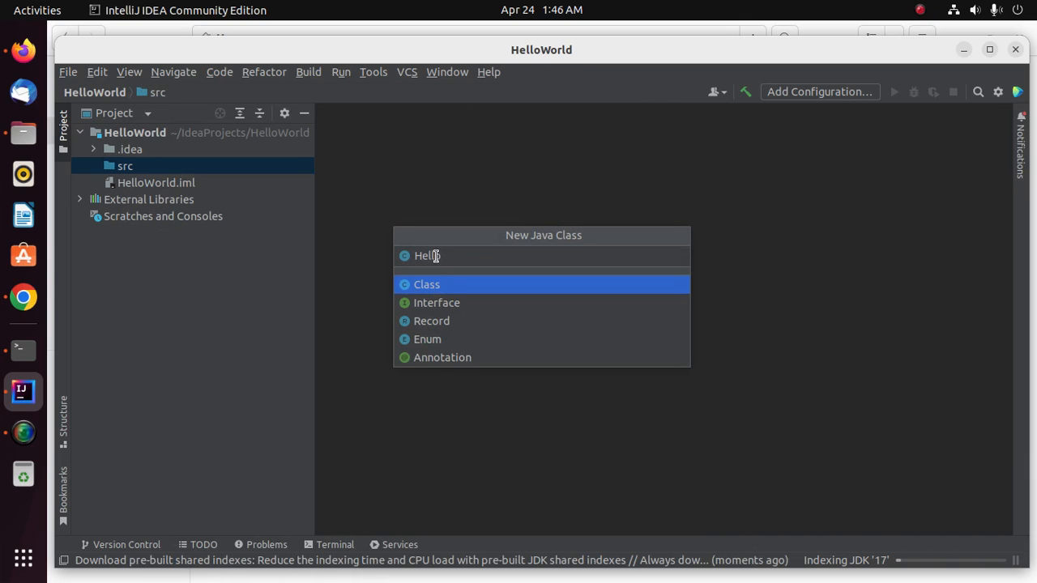
{"action": "type", "text": "o"}
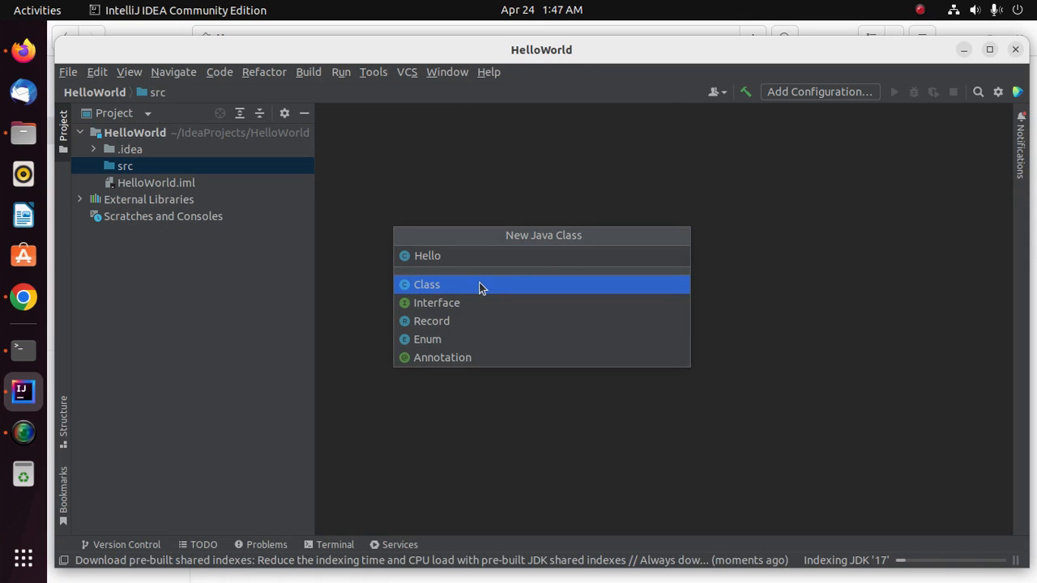
{"action": "mouse_move", "coordinate": [461, 255]}
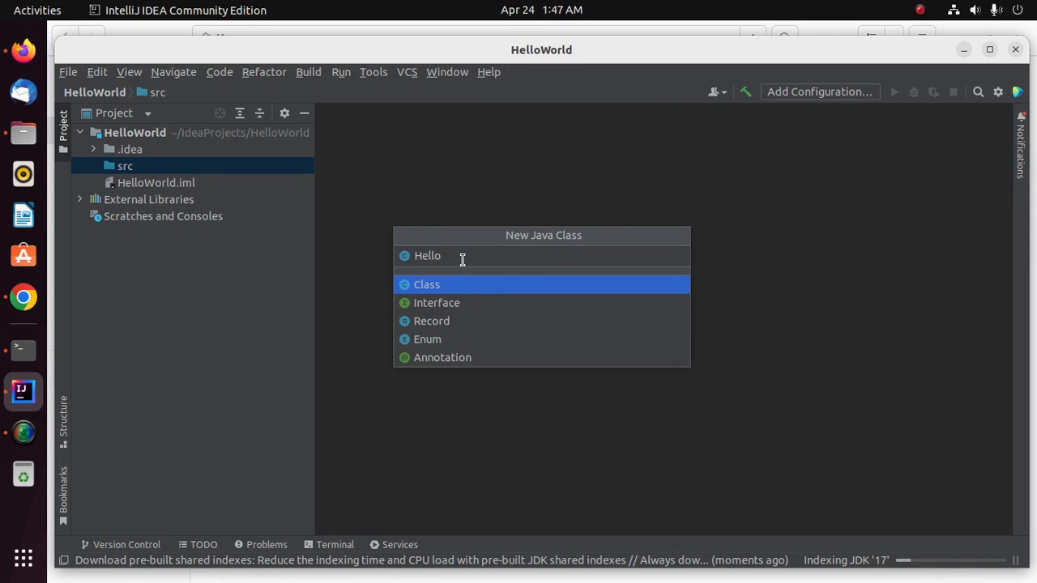
{"action": "left_click", "coordinate": [426, 284]}
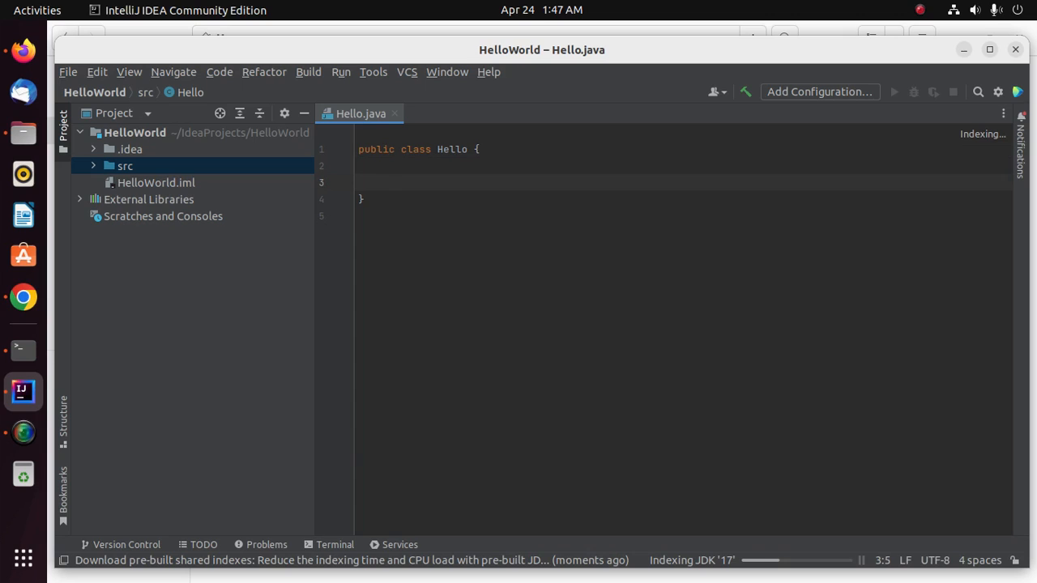
Step: Write public static void main(String[] args) in Hello and start a System statement
{"action": "type", "text": "public"}
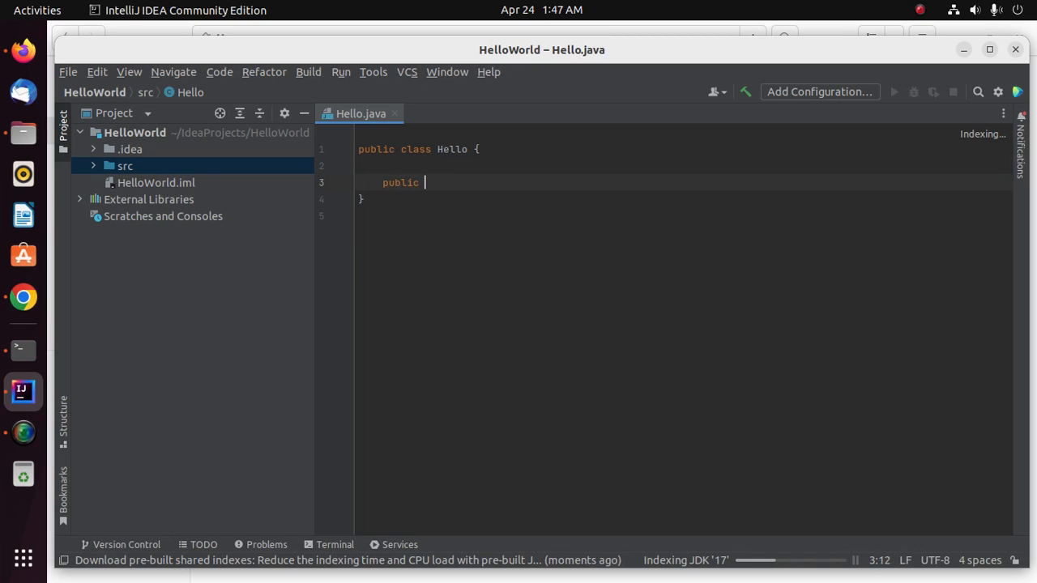
{"action": "type", "text": "static vo"}
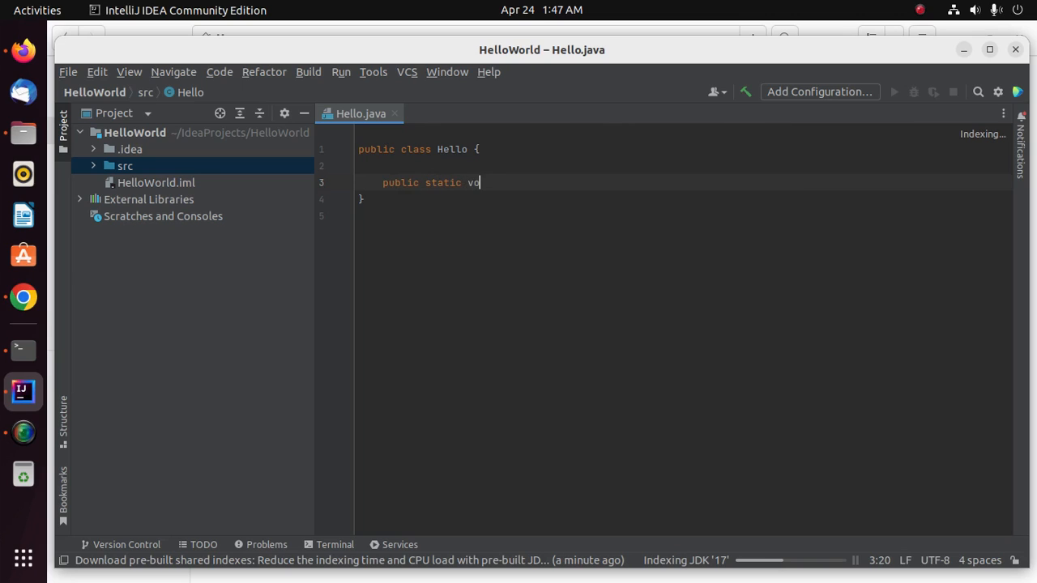
{"action": "type", "text": "id main(){"}
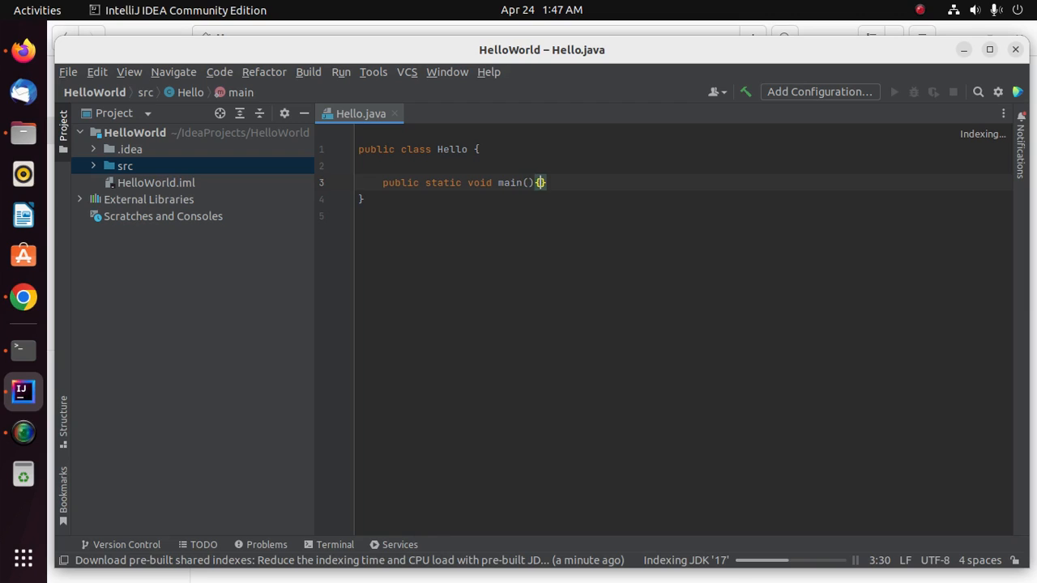
{"action": "type", "text": "s"}
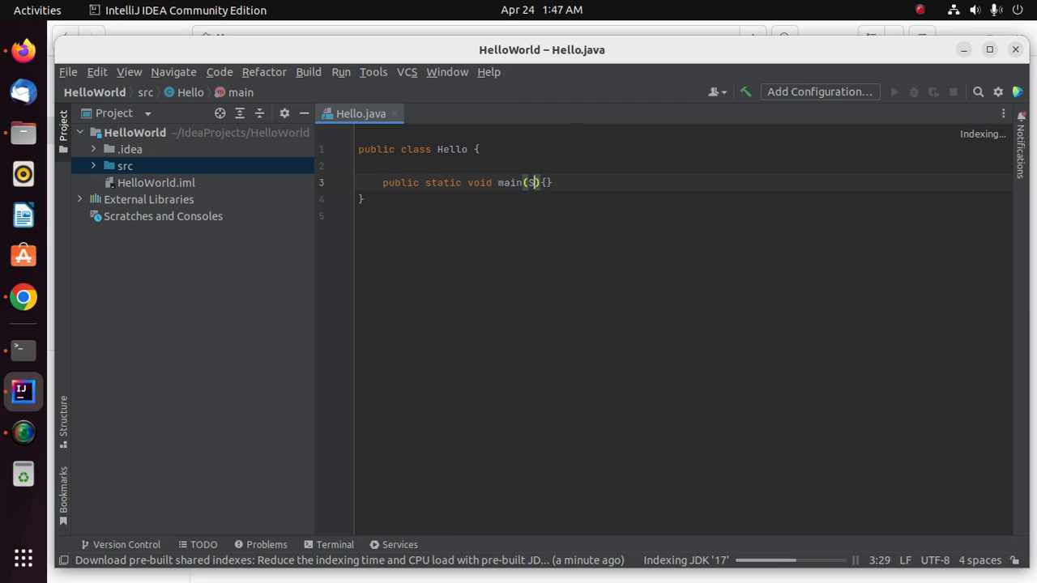
{"action": "type", "text": "tring["}
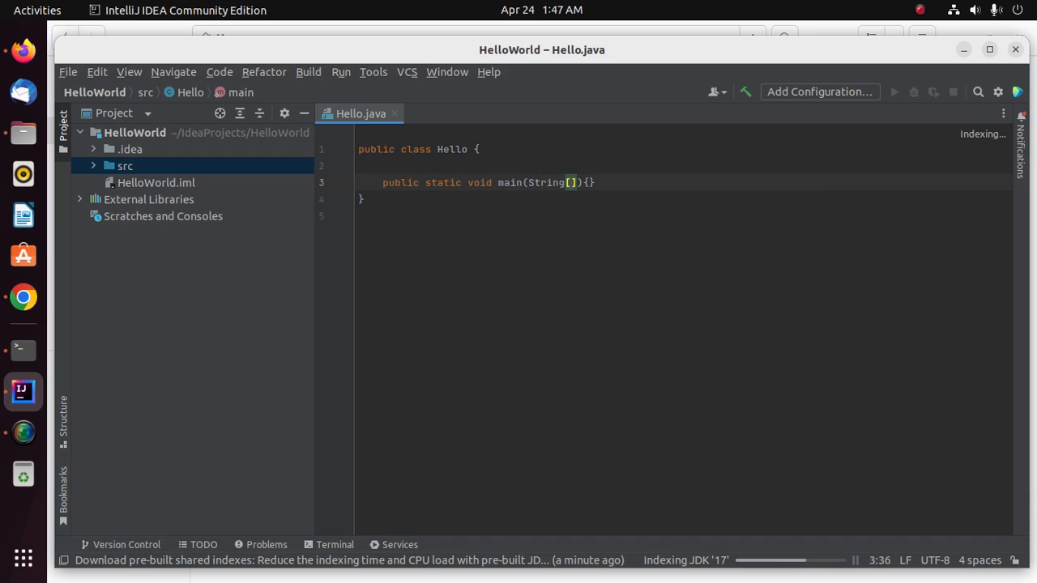
{"action": "type", "text": "args"}
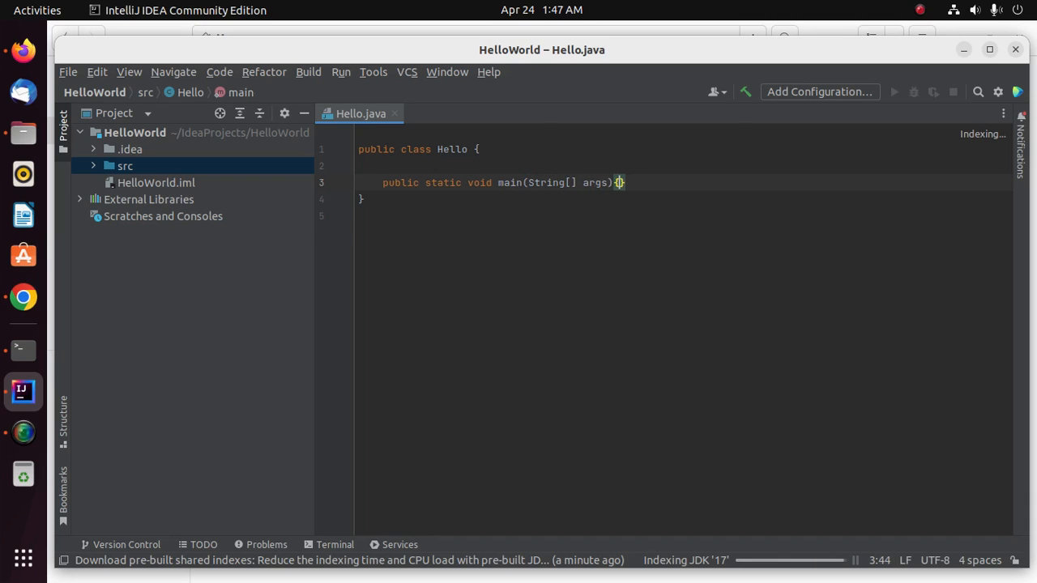
{"action": "type", "text": "System.out"}
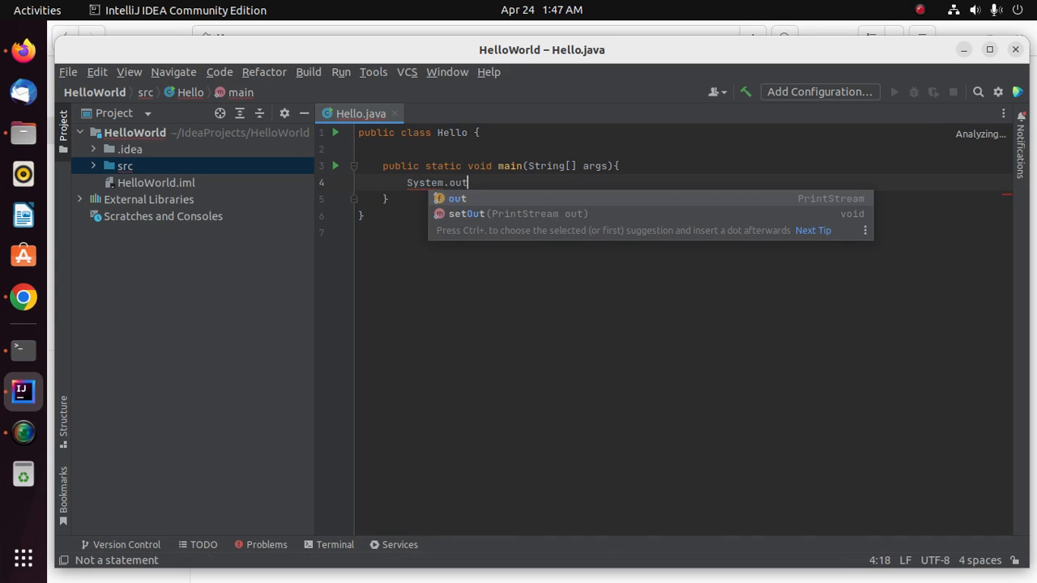
Step: Complete System.out.println("Hello World") inside the main method
{"action": "type", "text": "."}
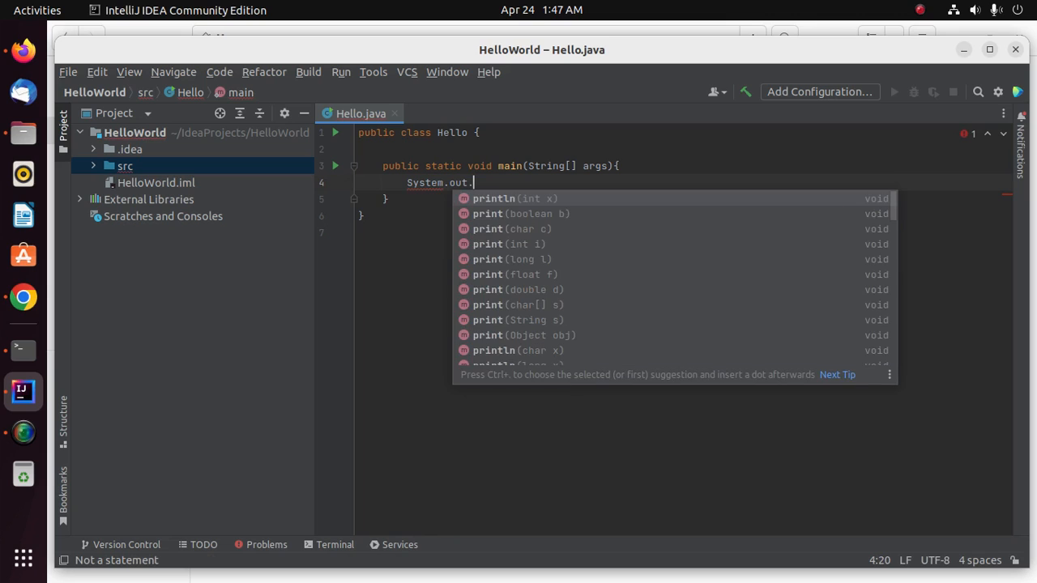
{"action": "left_click", "coordinate": [516, 198]}
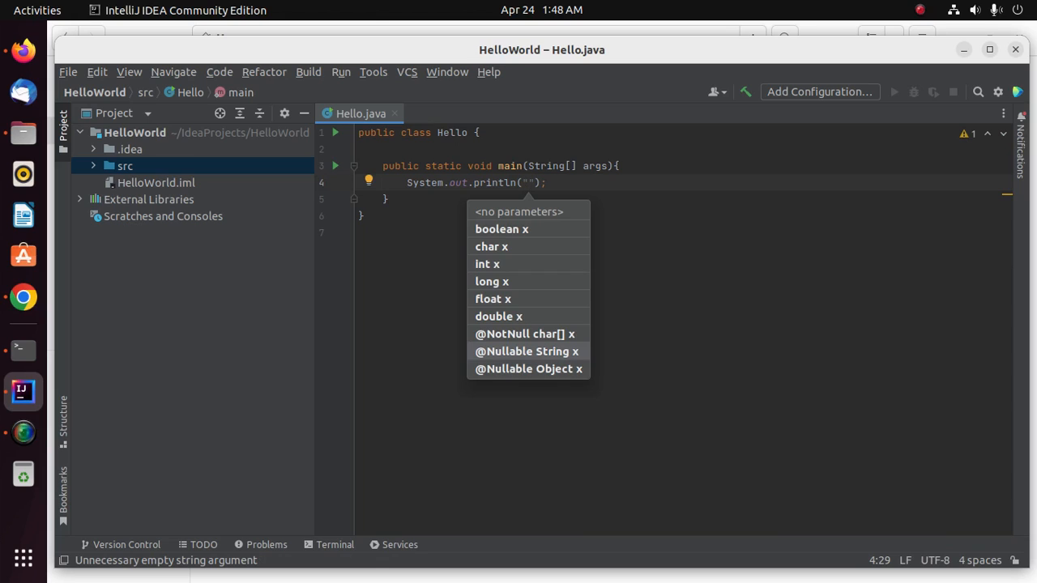
{"action": "type", "text": "Hello W"}
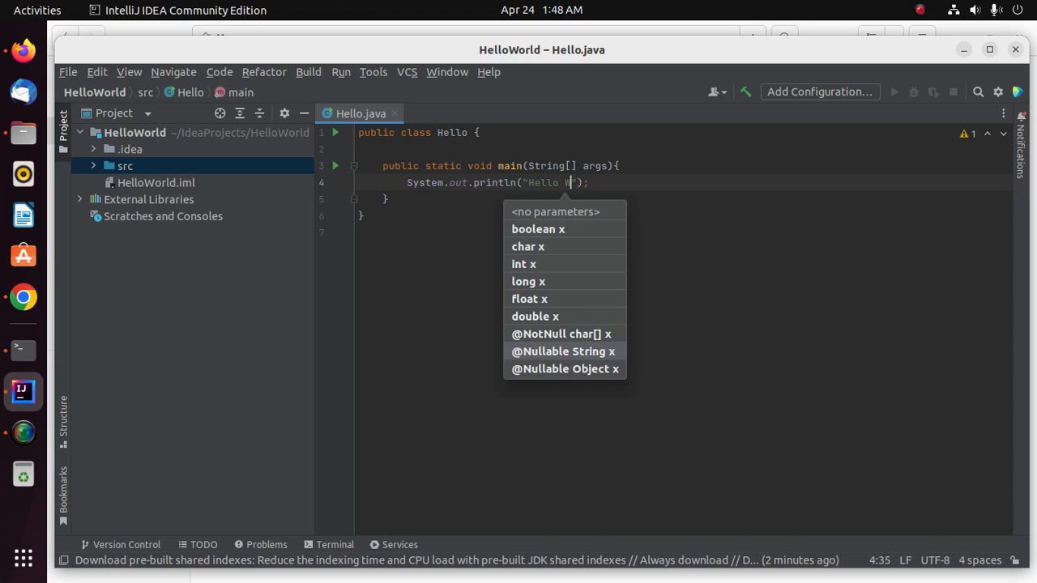
{"action": "type", "text": "orld"}
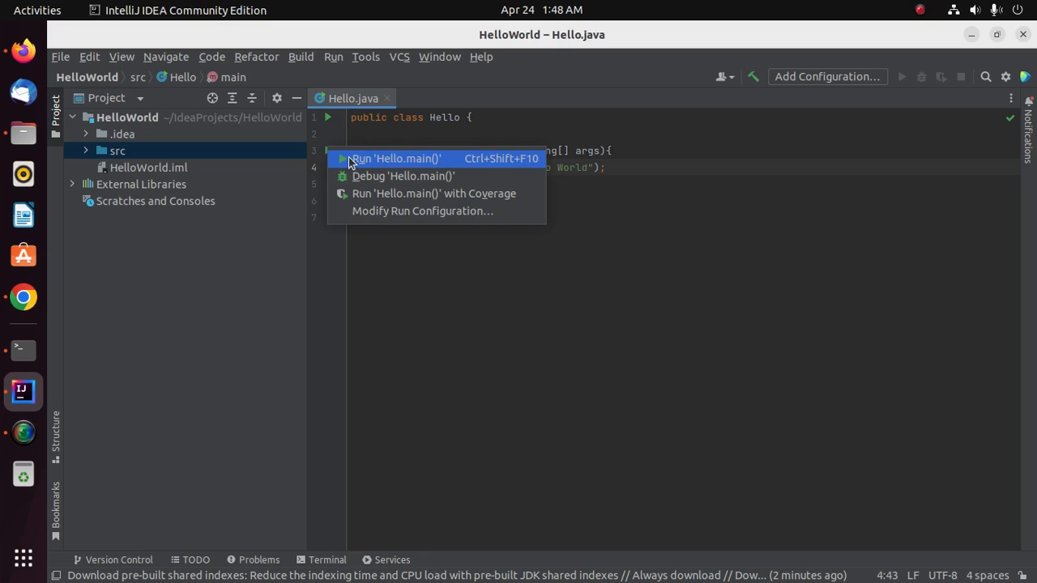
Step: Run Hello.main() and view the Hello World output in the Run panel
{"action": "left_click", "coordinate": [396, 158]}
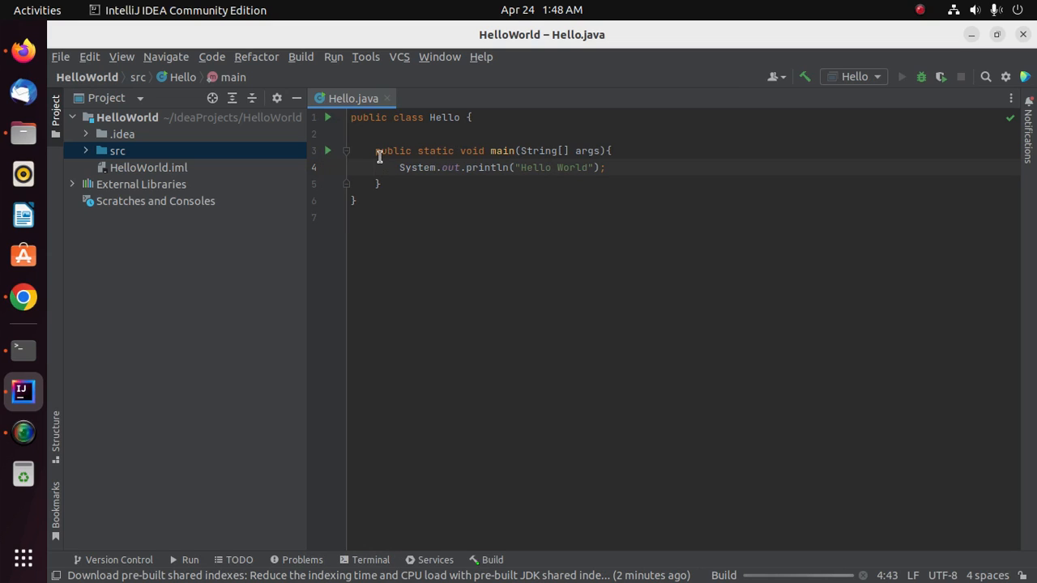
{"action": "left_click", "coordinate": [902, 76]}
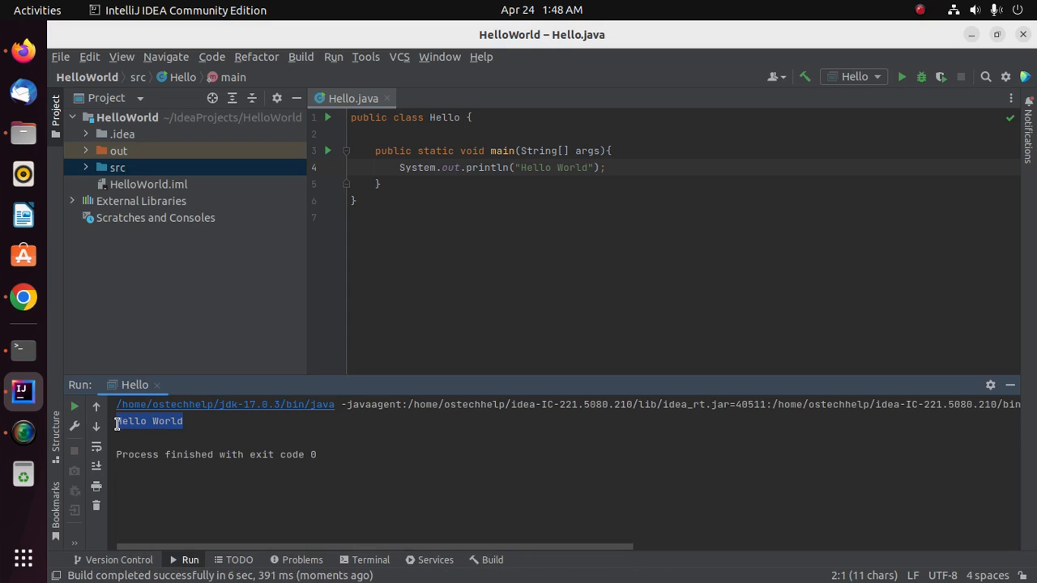
{"action": "left_click", "coordinate": [183, 420]}
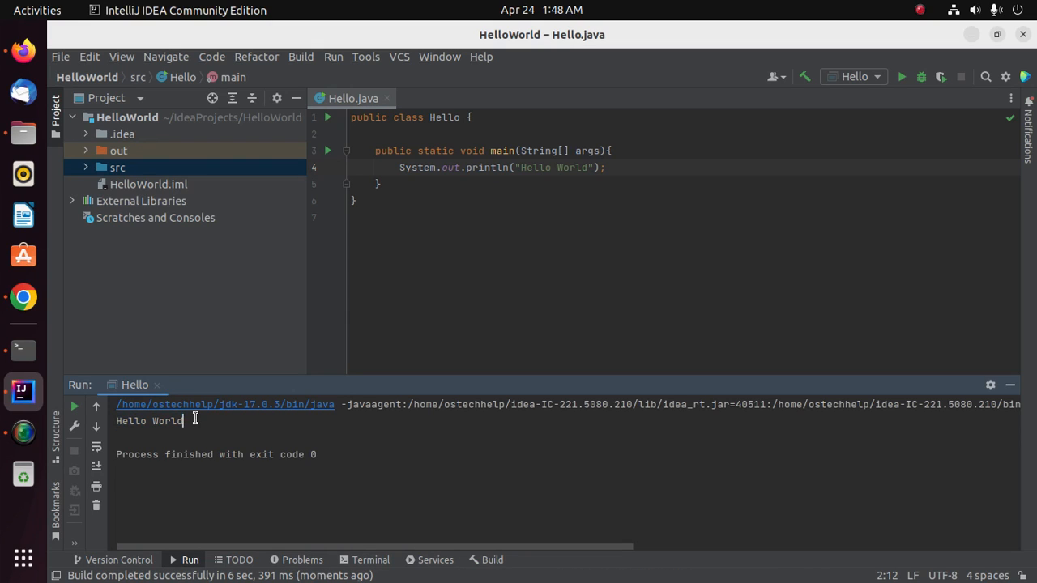
{"action": "mouse_move", "coordinate": [987, 76]}
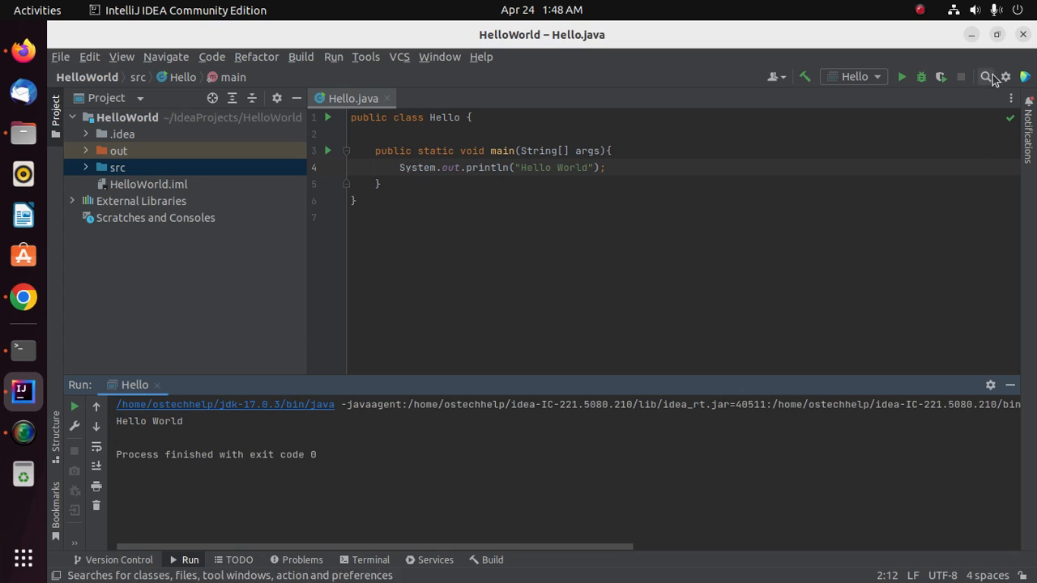